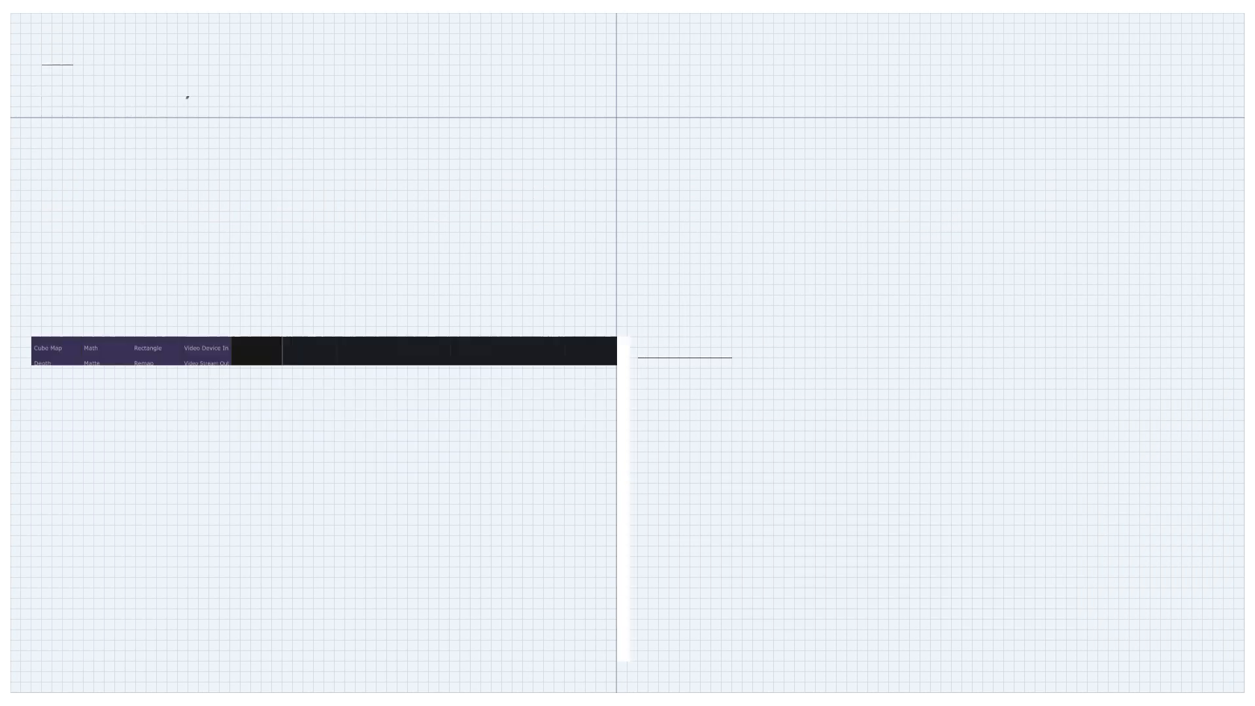
Select displace1 and choose Operator Snippets from its right-click menu.
click(410, 321)
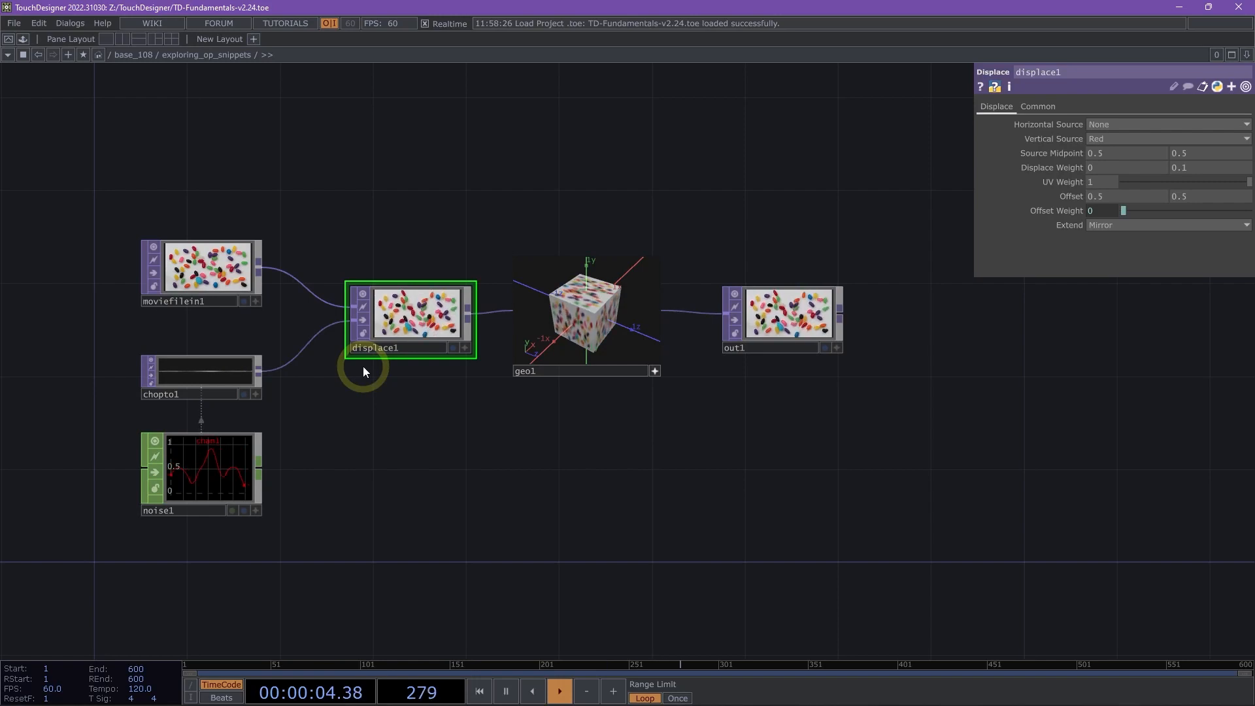
mouse_move(434, 394)
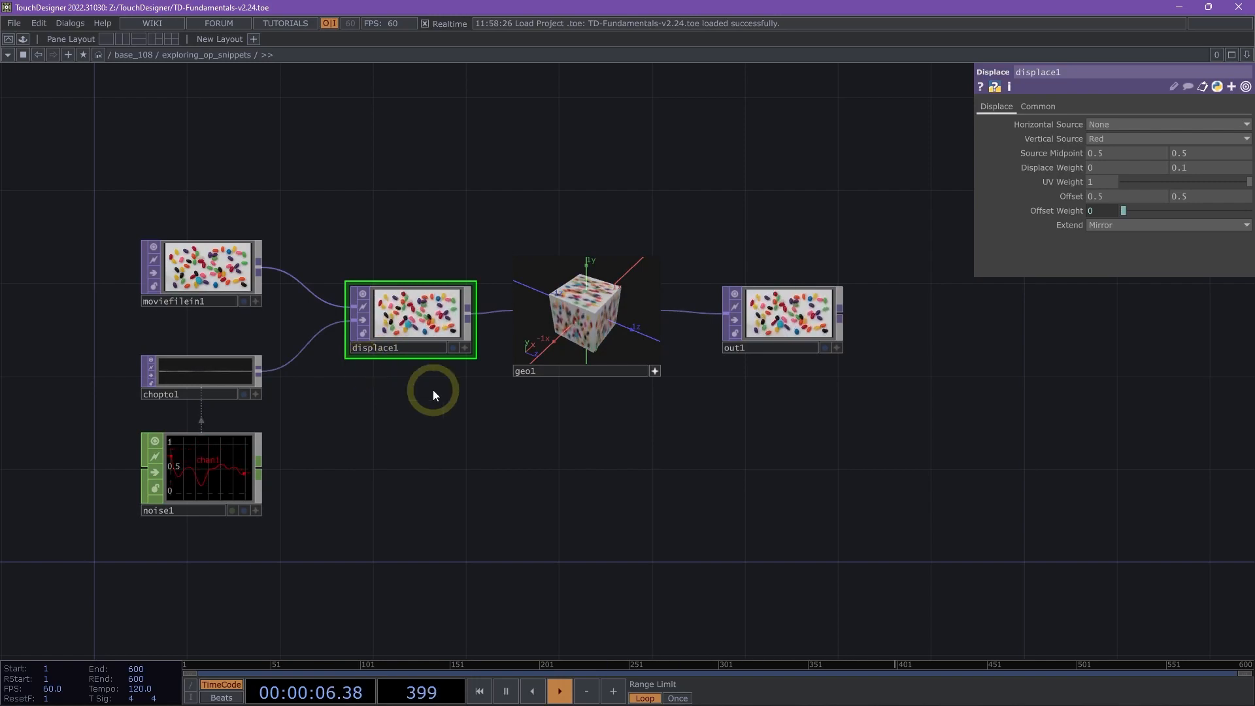
mouse_move(462, 470)
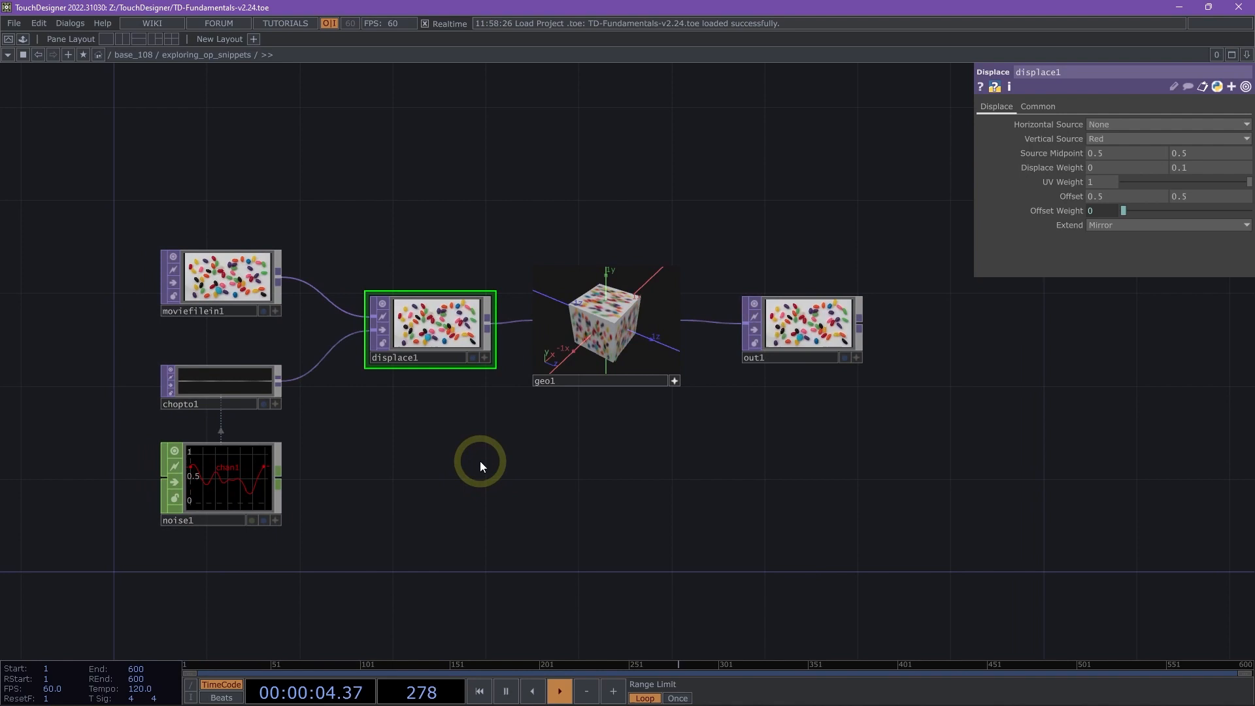
mouse_move(705, 274)
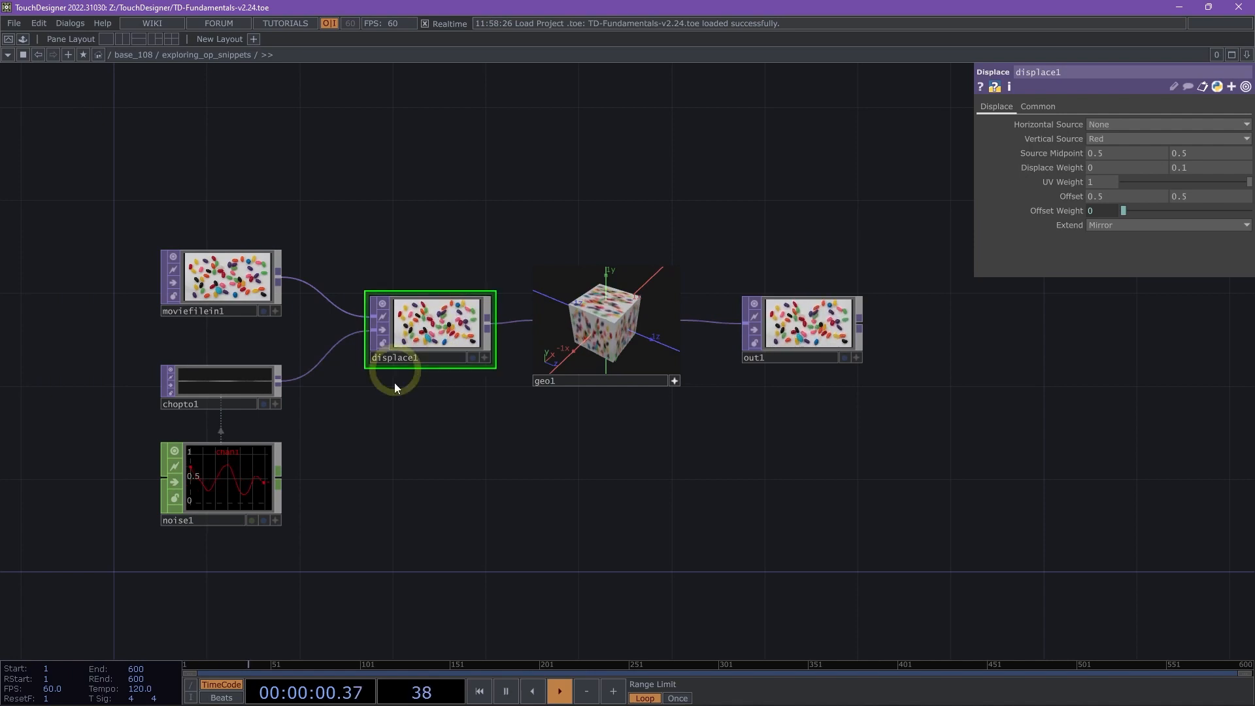
right_click(428, 328)
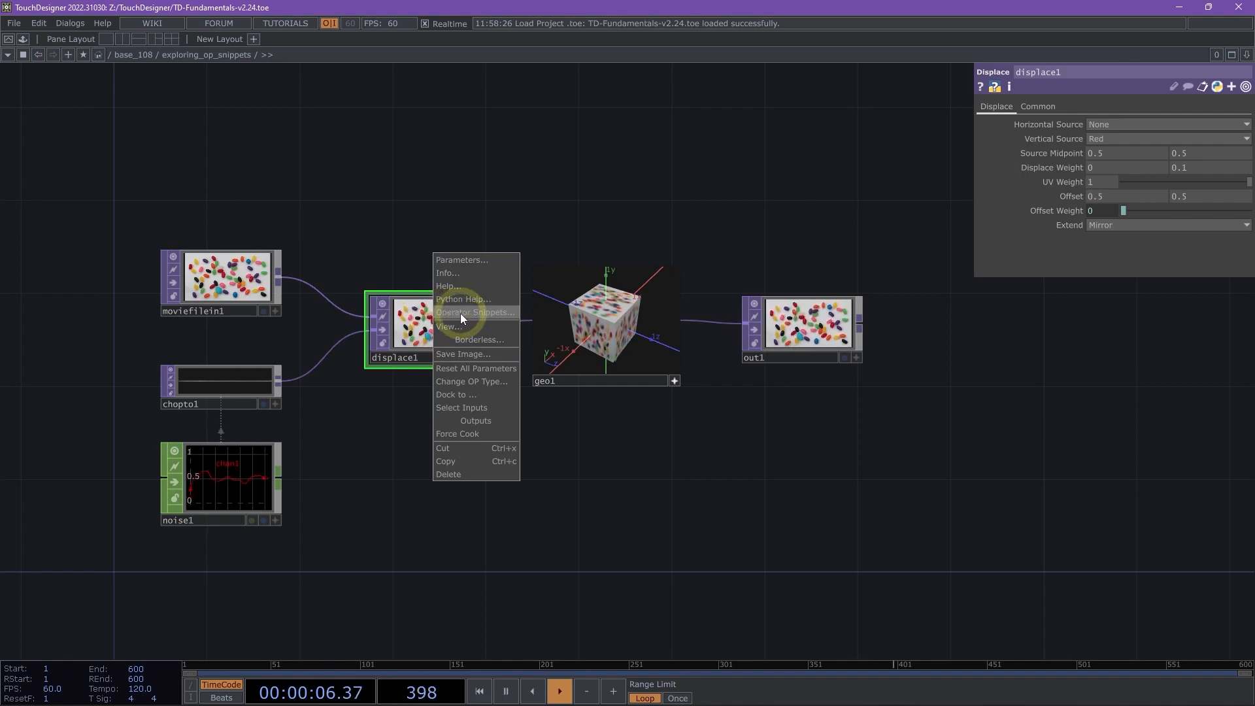
click(475, 312)
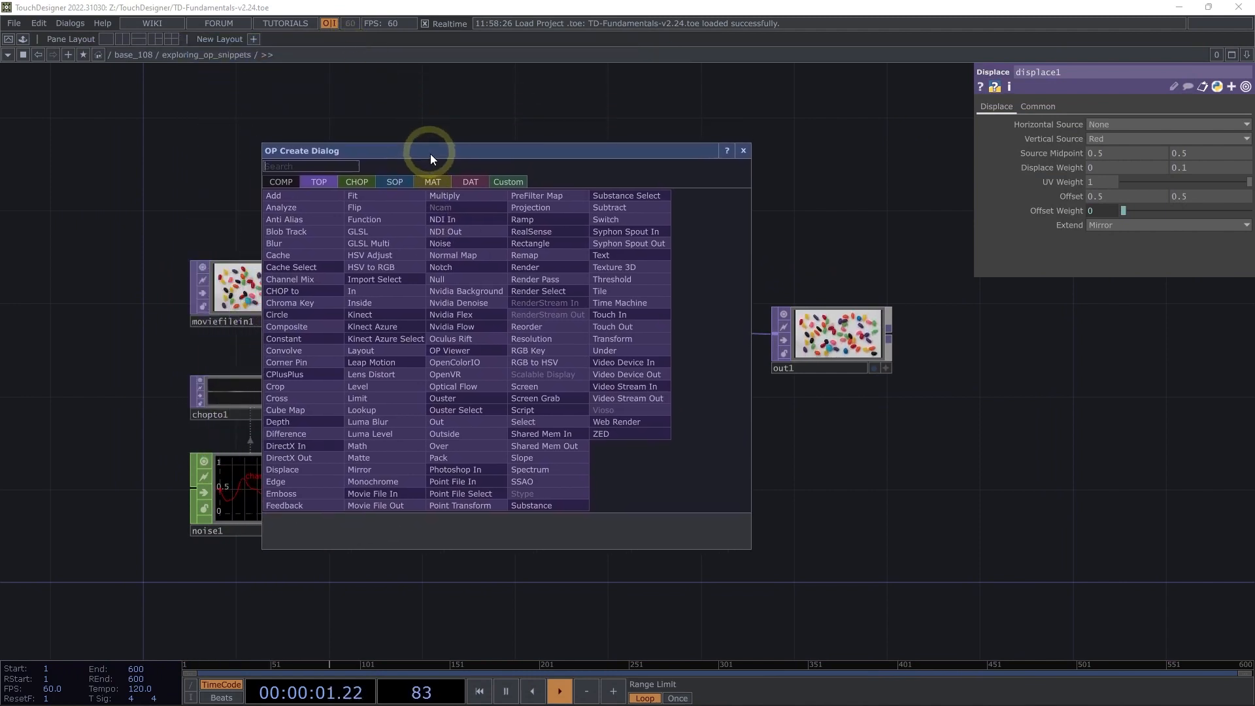
mouse_move(360, 233)
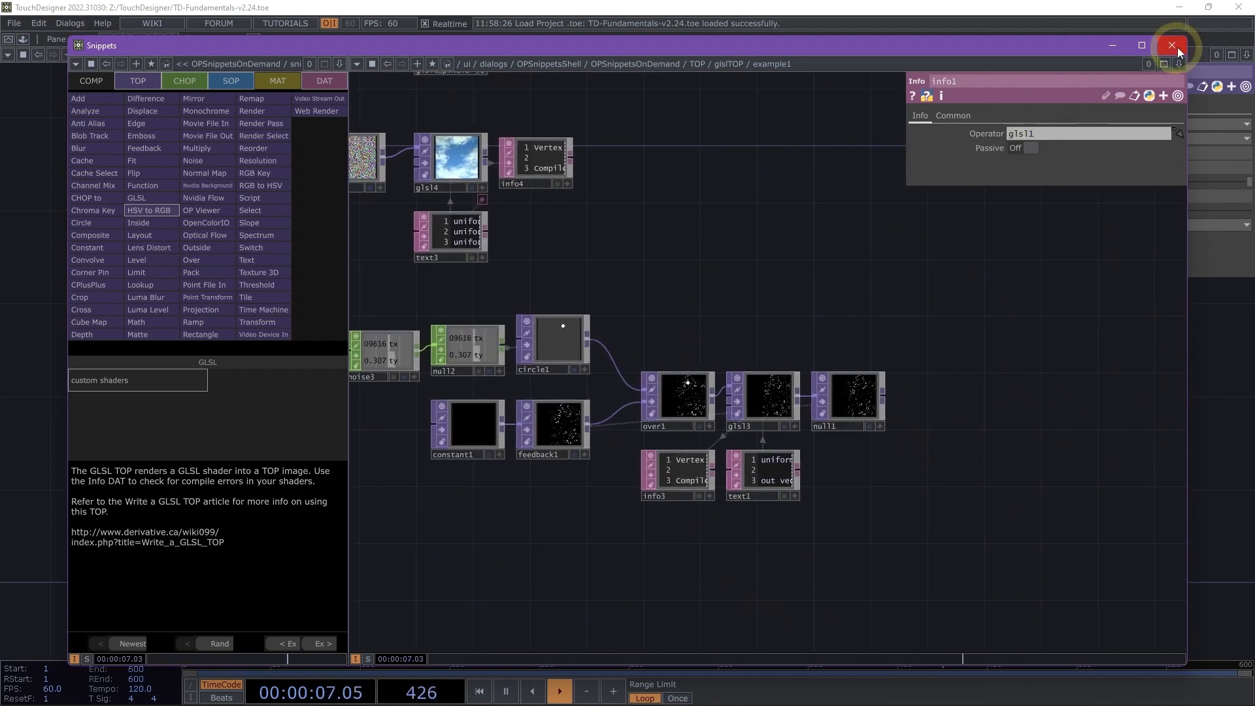
Close the GLSL TOP Snippets window to return to the displace network.
click(1169, 45)
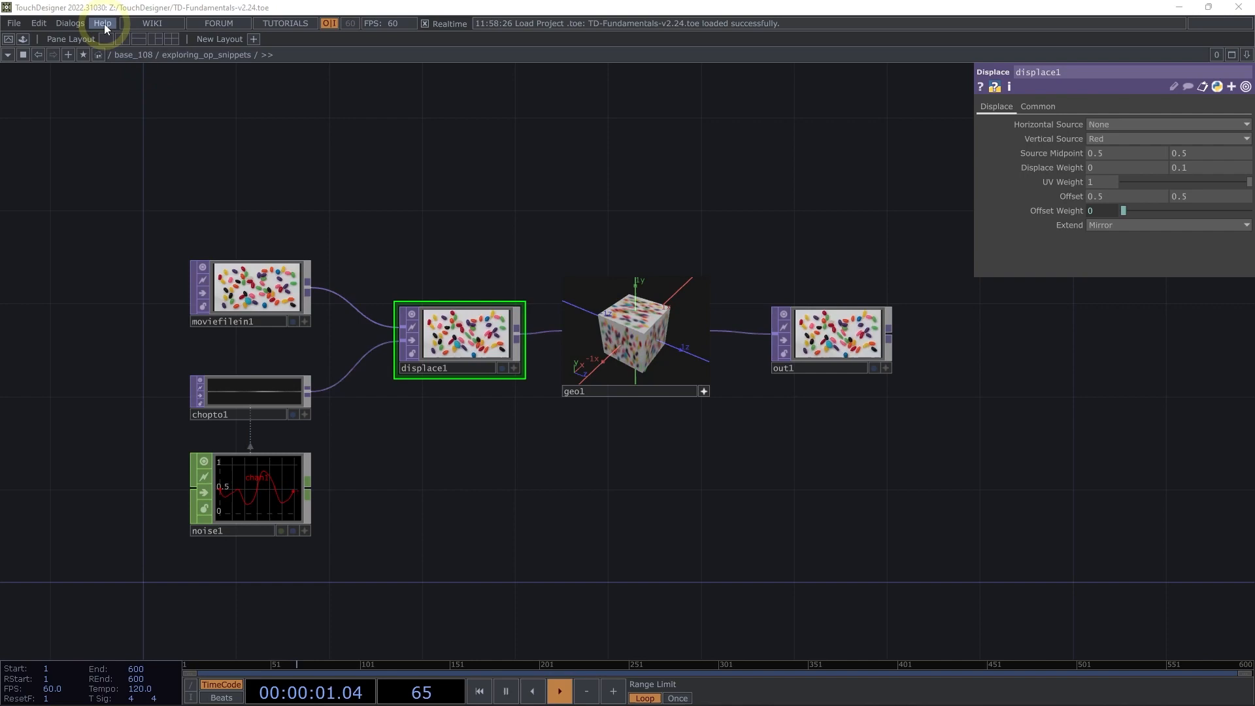
Reopen Operator Snippets from the Help menu and maximize the window.
click(102, 22)
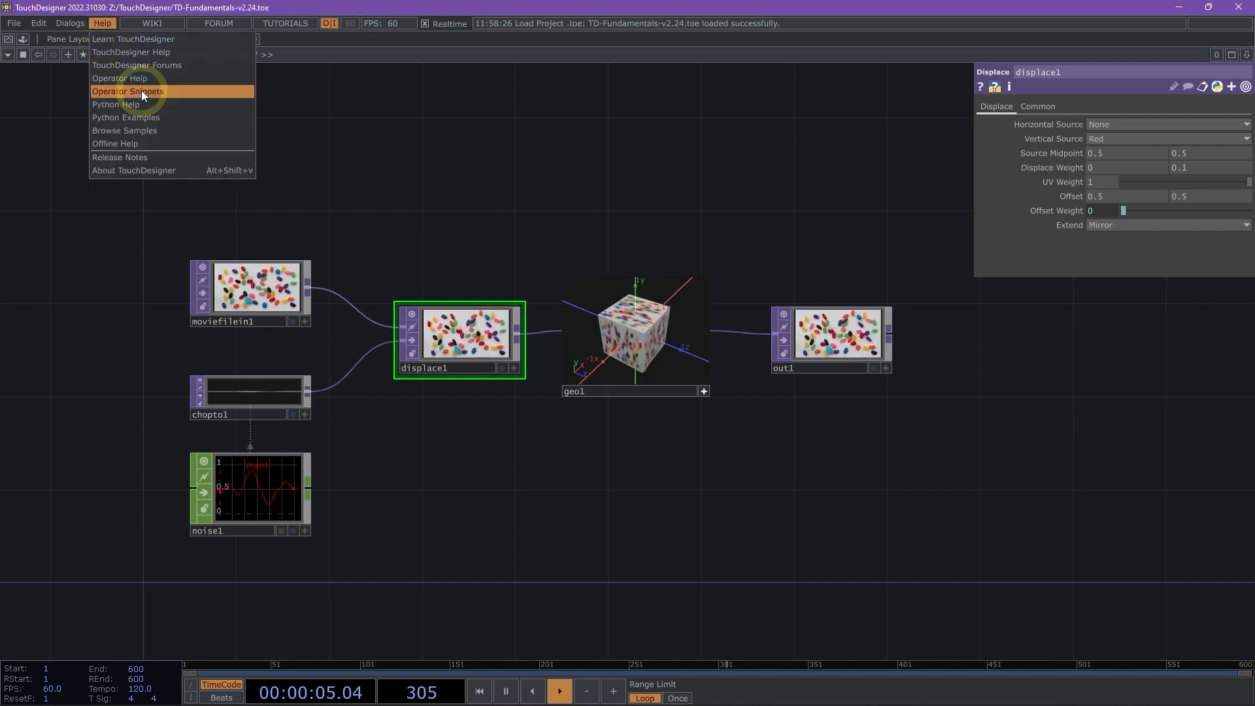
click(128, 90)
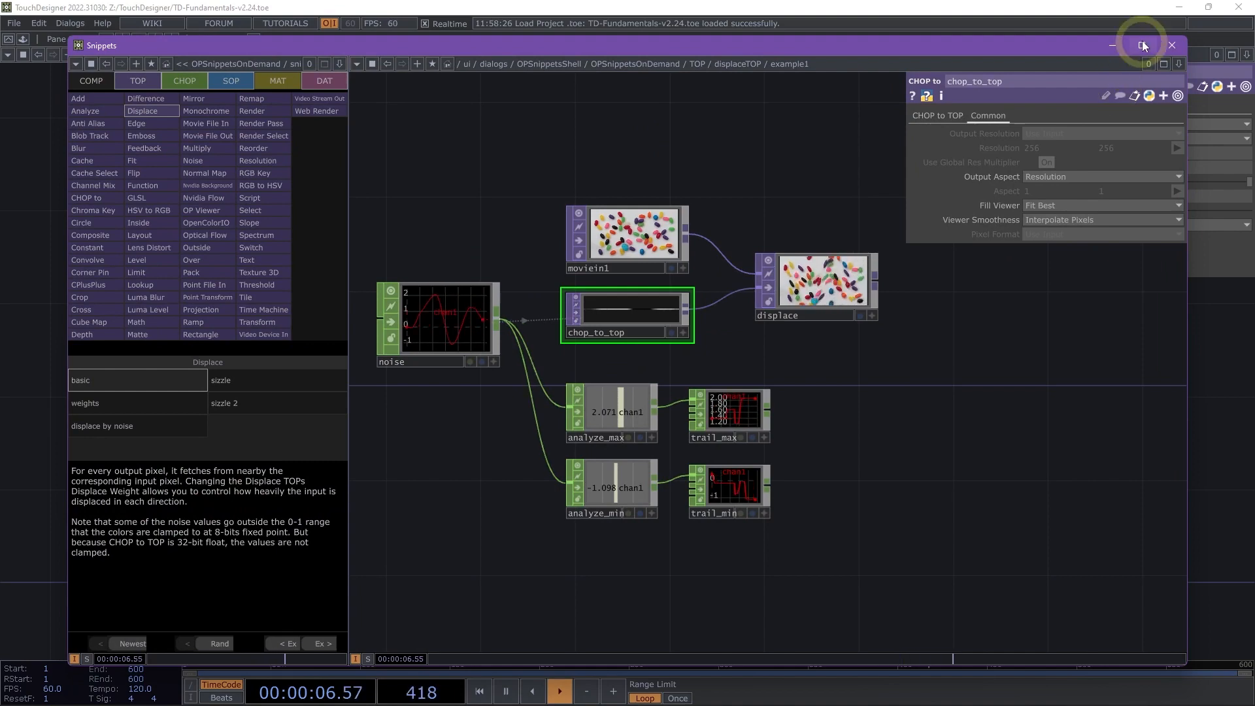
click(1143, 45)
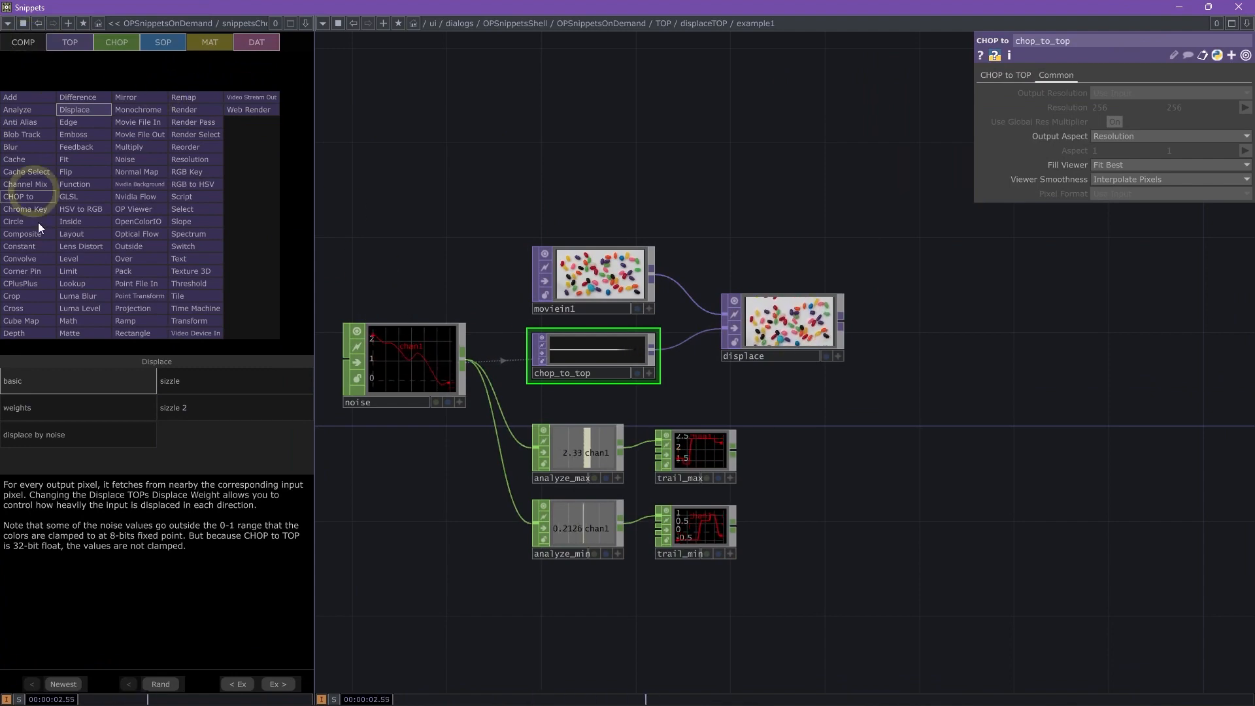
Browse the COMP, TOP and DAT snippet tabs, landing on Displace 'displace by noise'.
click(22, 42)
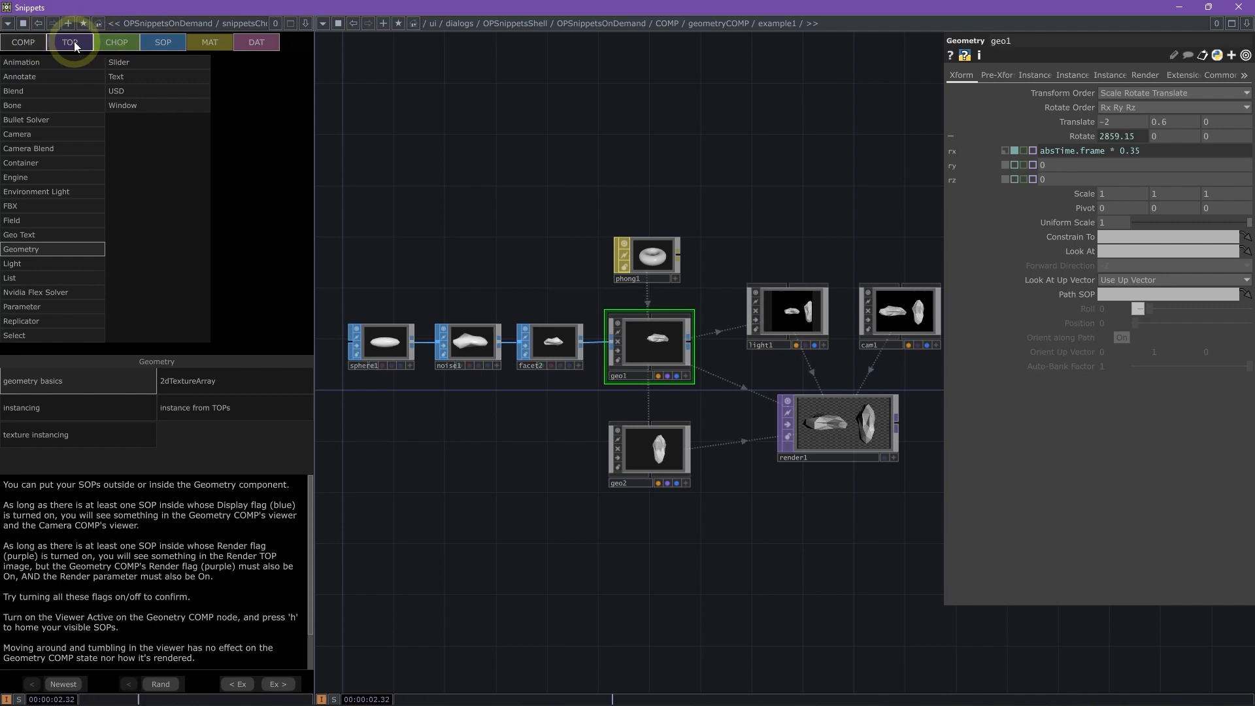
click(163, 42)
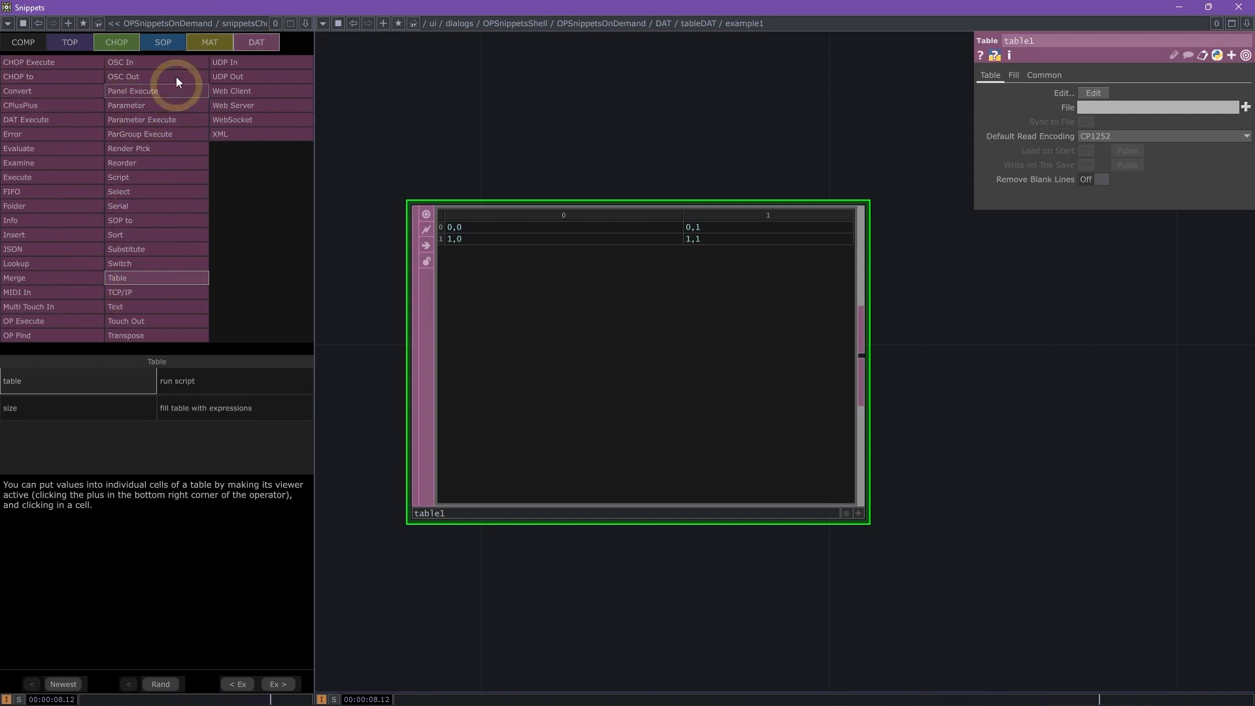
click(69, 43)
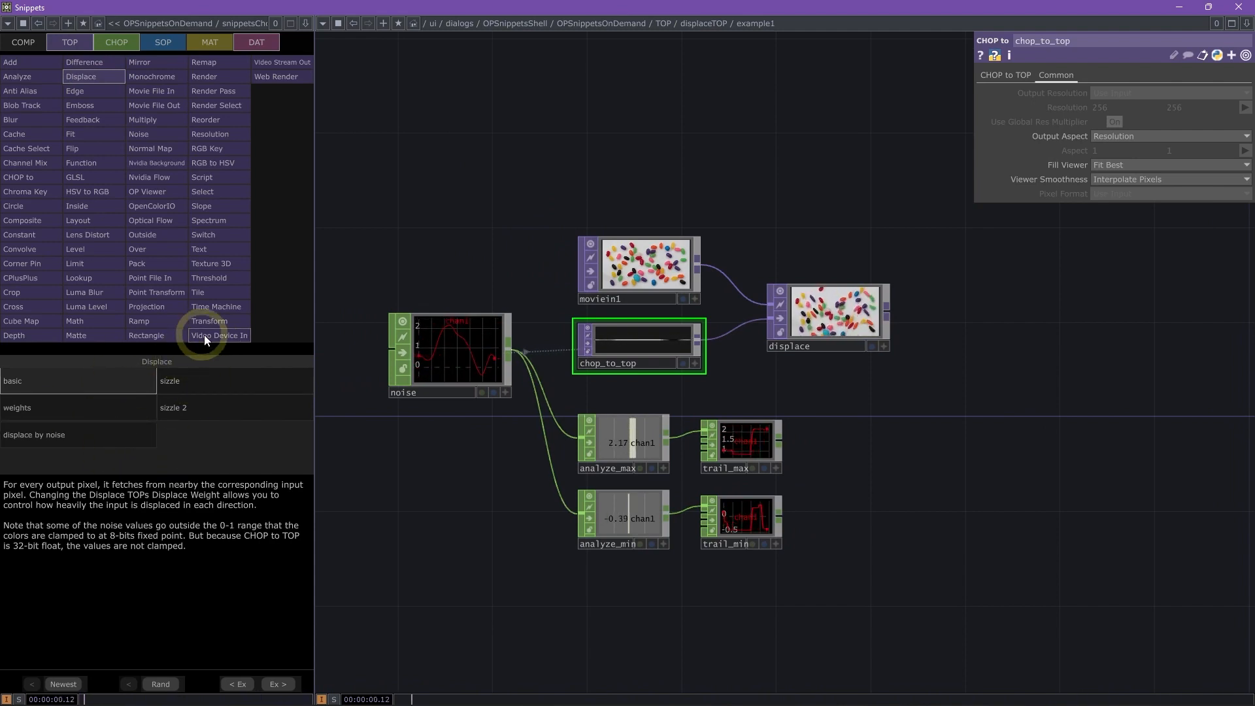
click(277, 683)
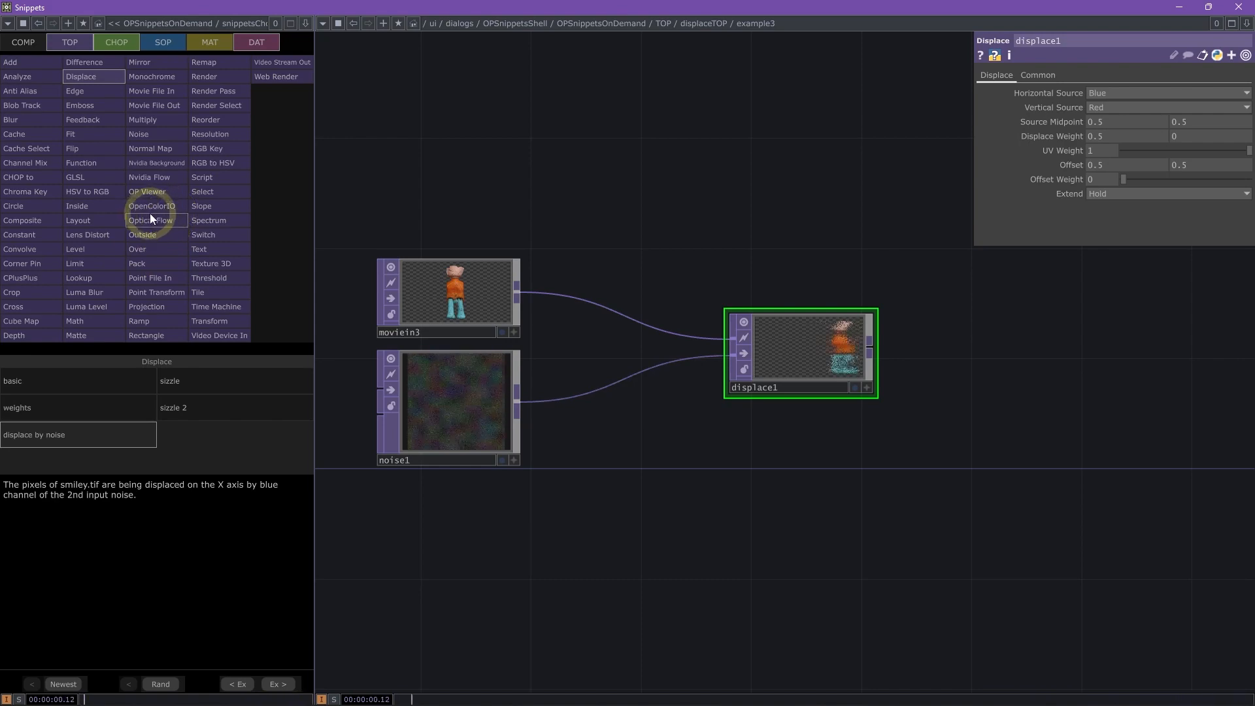
Show the Optical Flow 'vector display' example and zoom out to see its network.
click(150, 220)
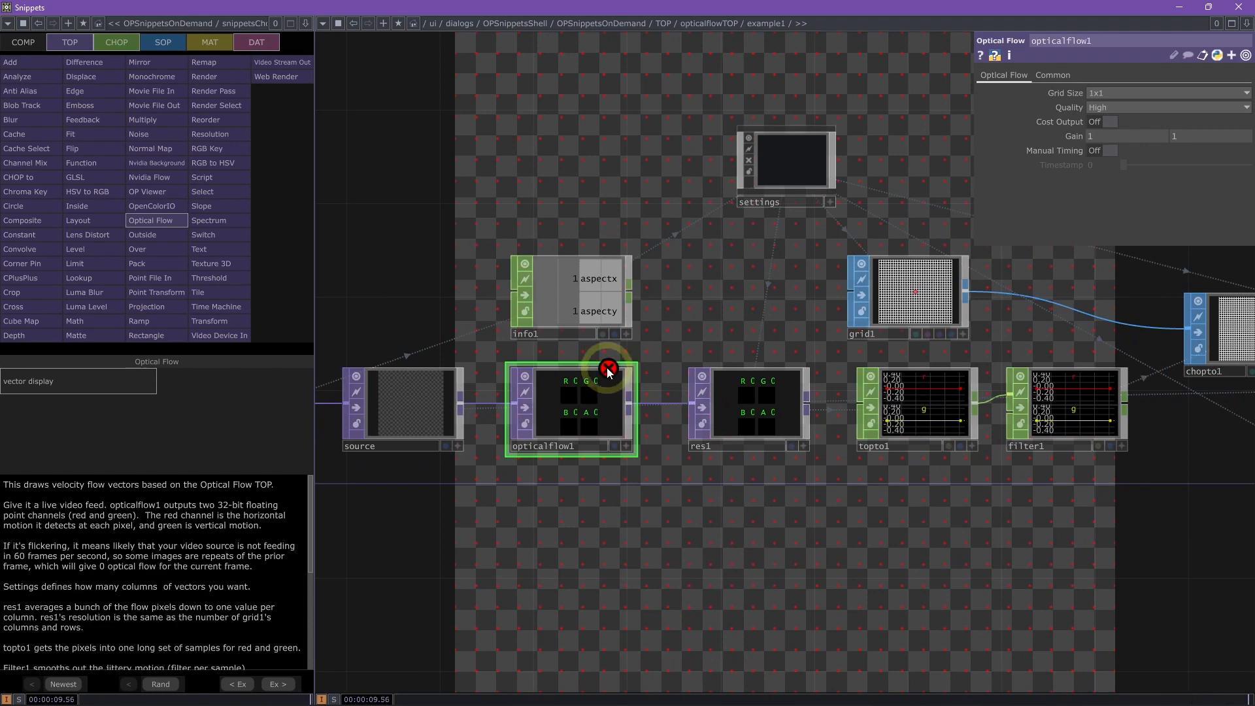
mouse_move(588, 382)
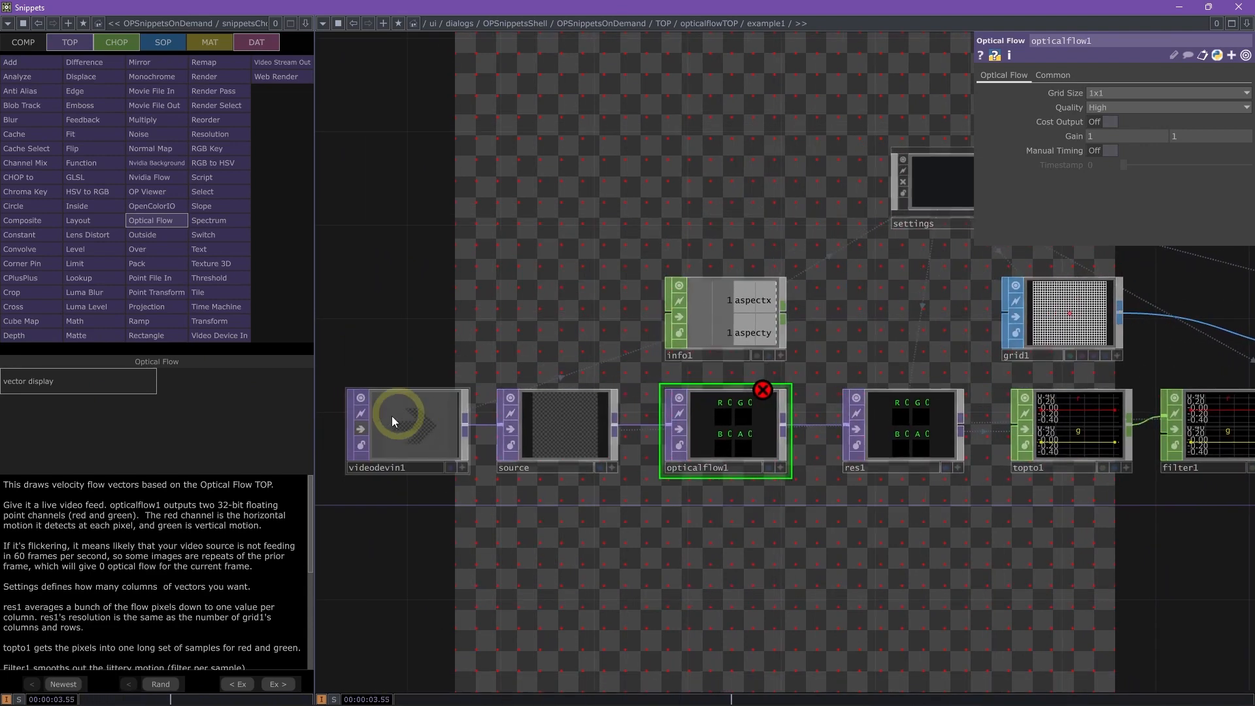
scroll(down, 3)
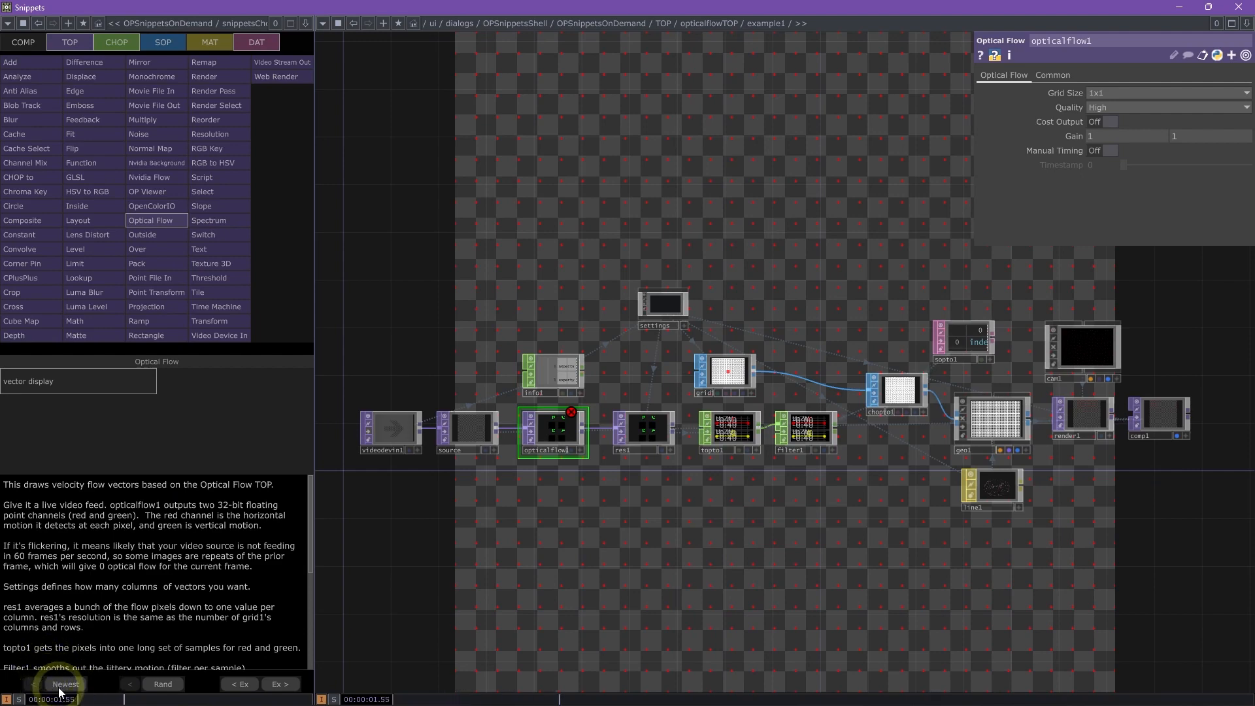
Step through Table, Insert, JSON and Window snippets, ending on the windowCanvas example.
click(64, 684)
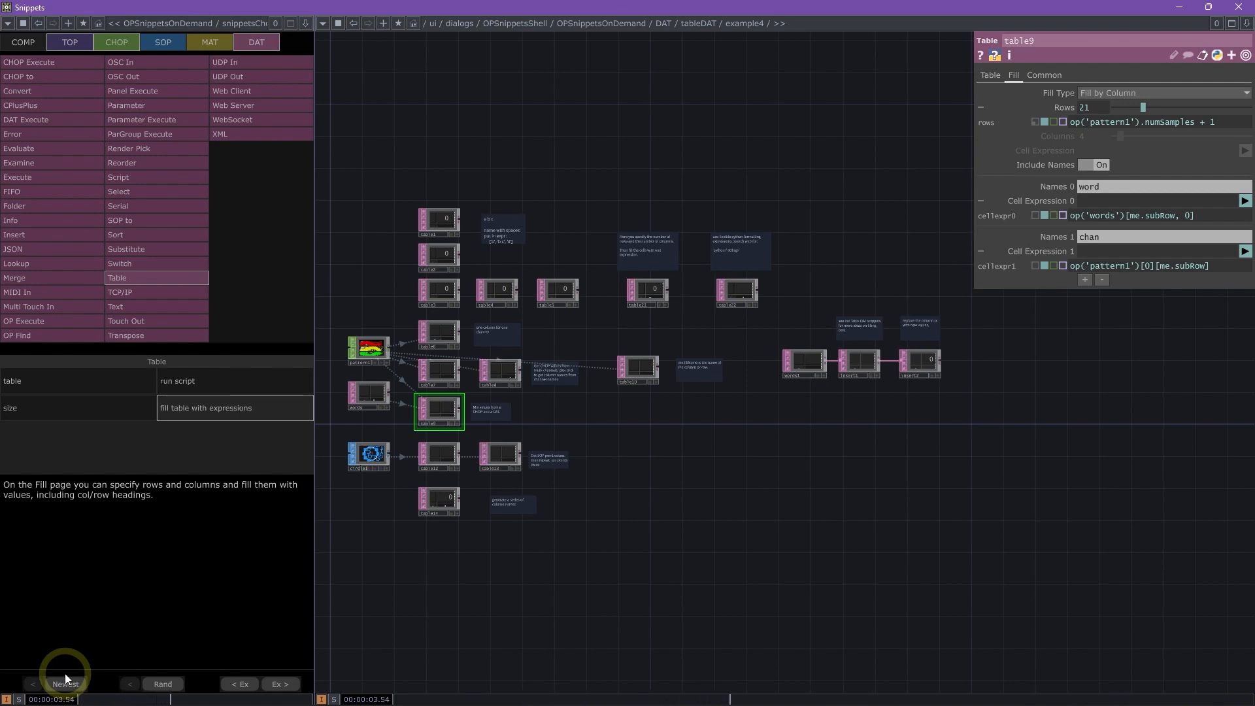
mouse_move(346, 616)
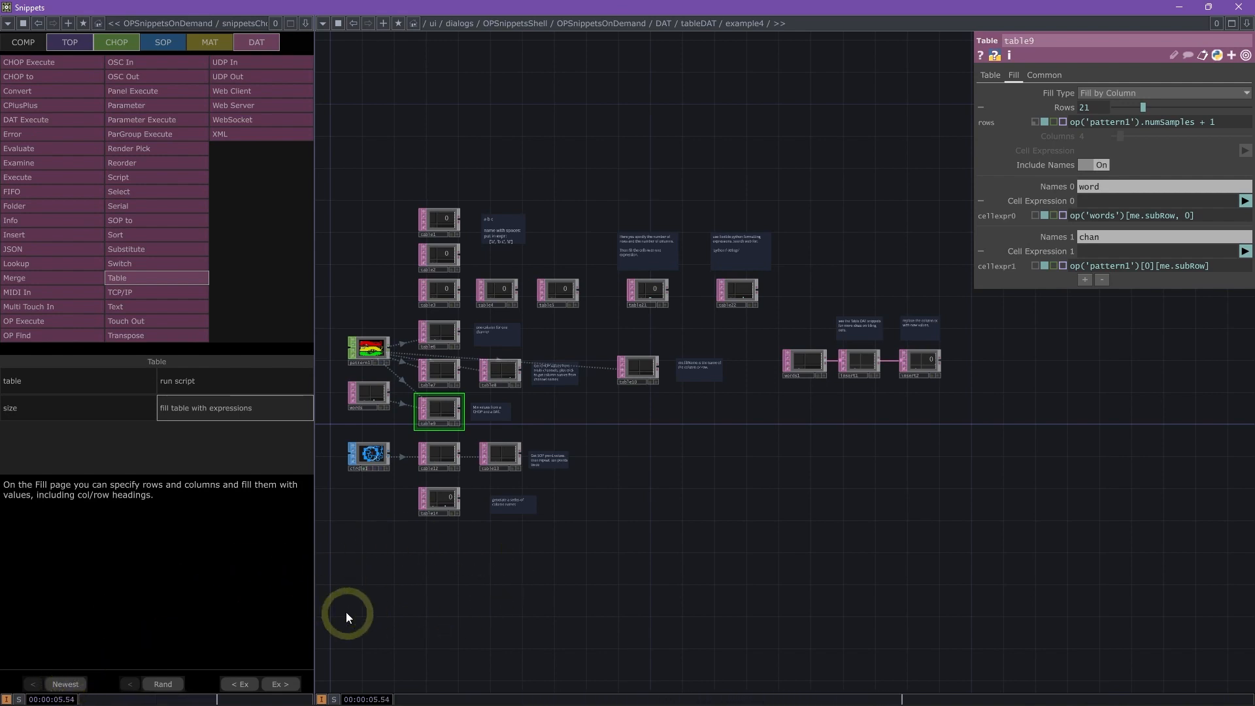
click(128, 148)
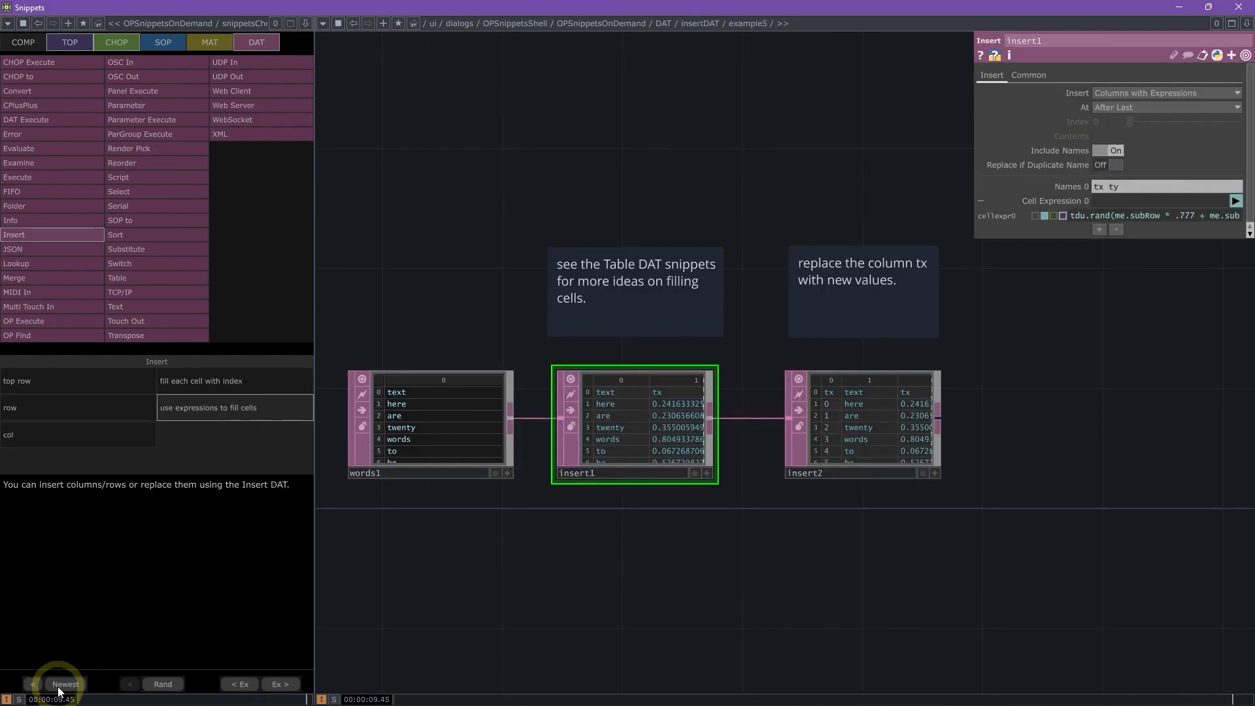
click(64, 684)
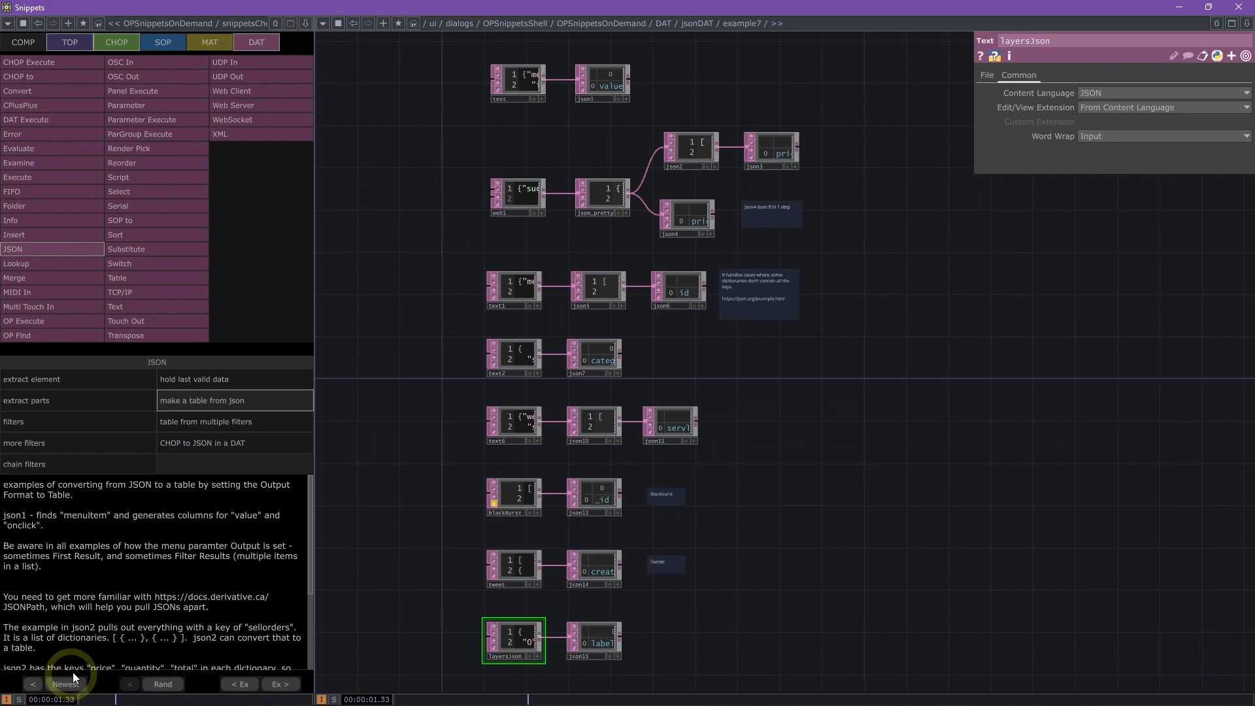
click(65, 684)
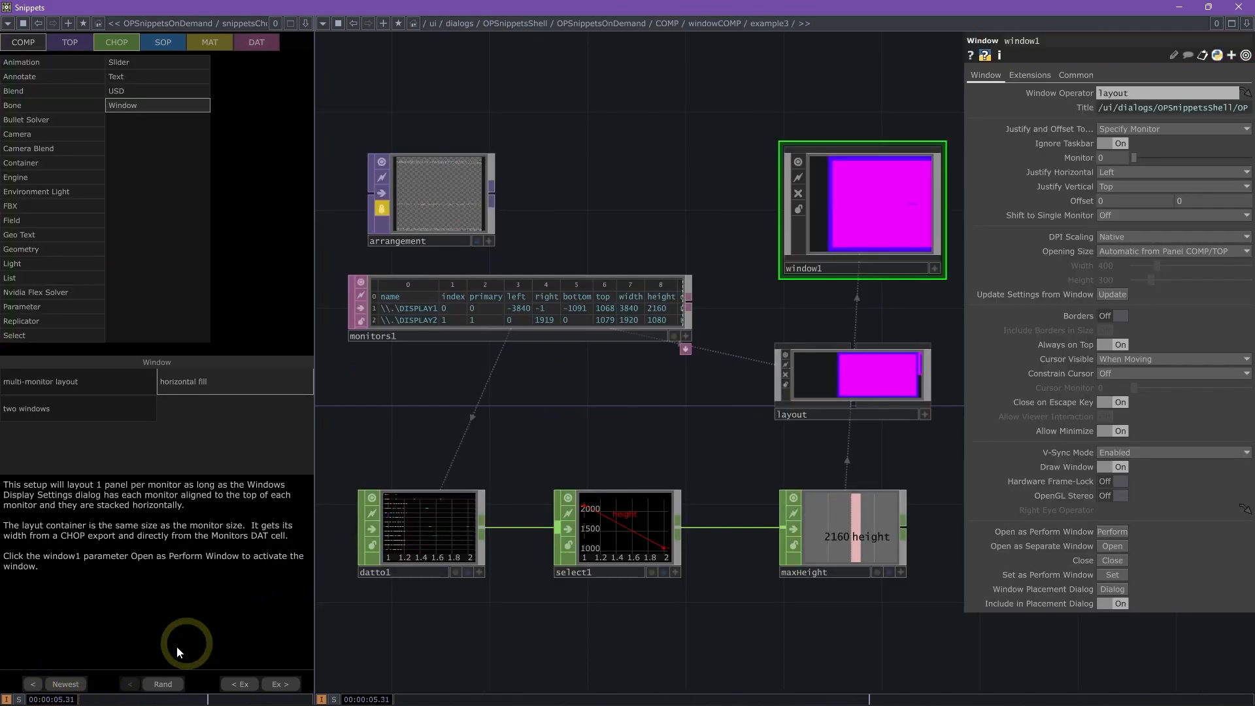
click(65, 684)
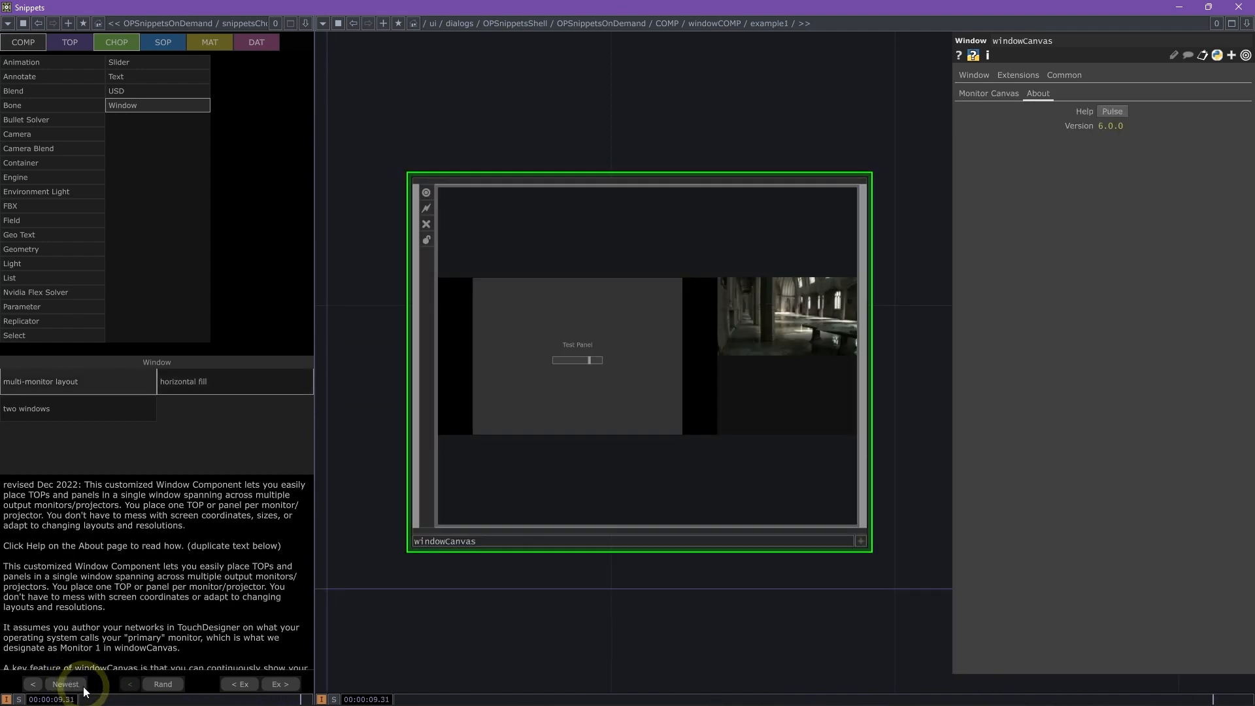
click(65, 684)
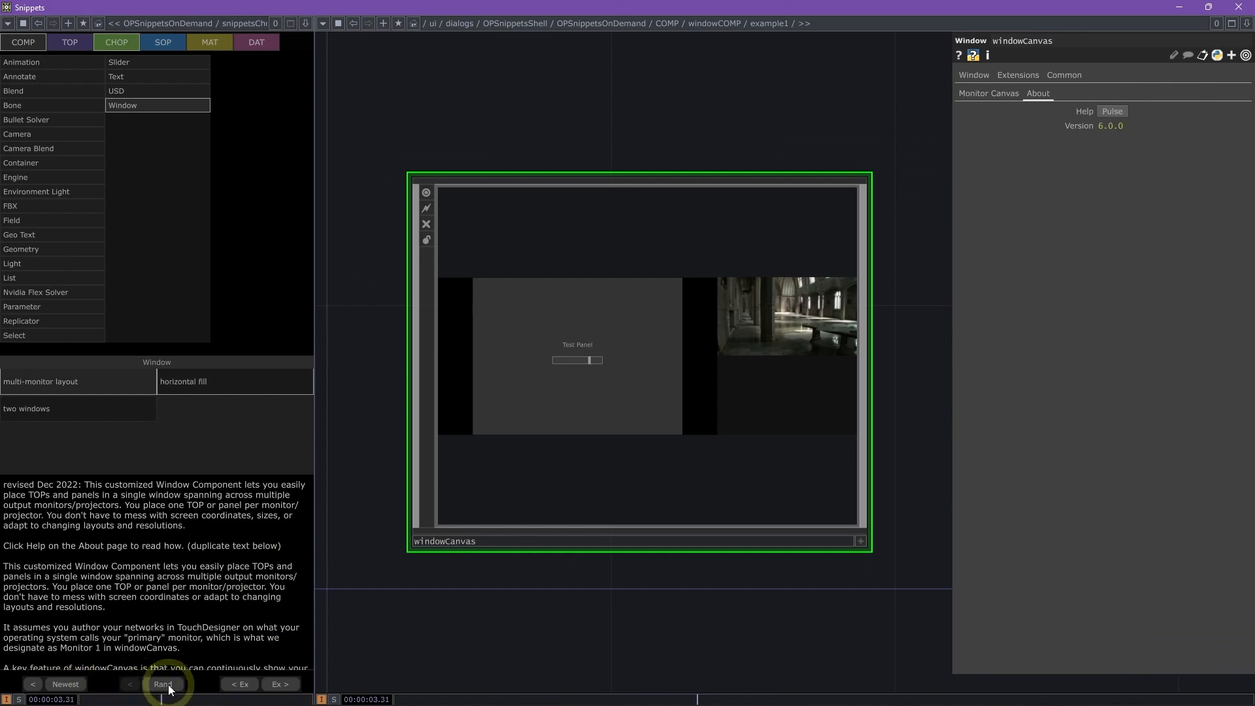
Cycle random snippets (Transform, Script, Movie File Out, Line, Select) to the Depth TOP.
click(164, 684)
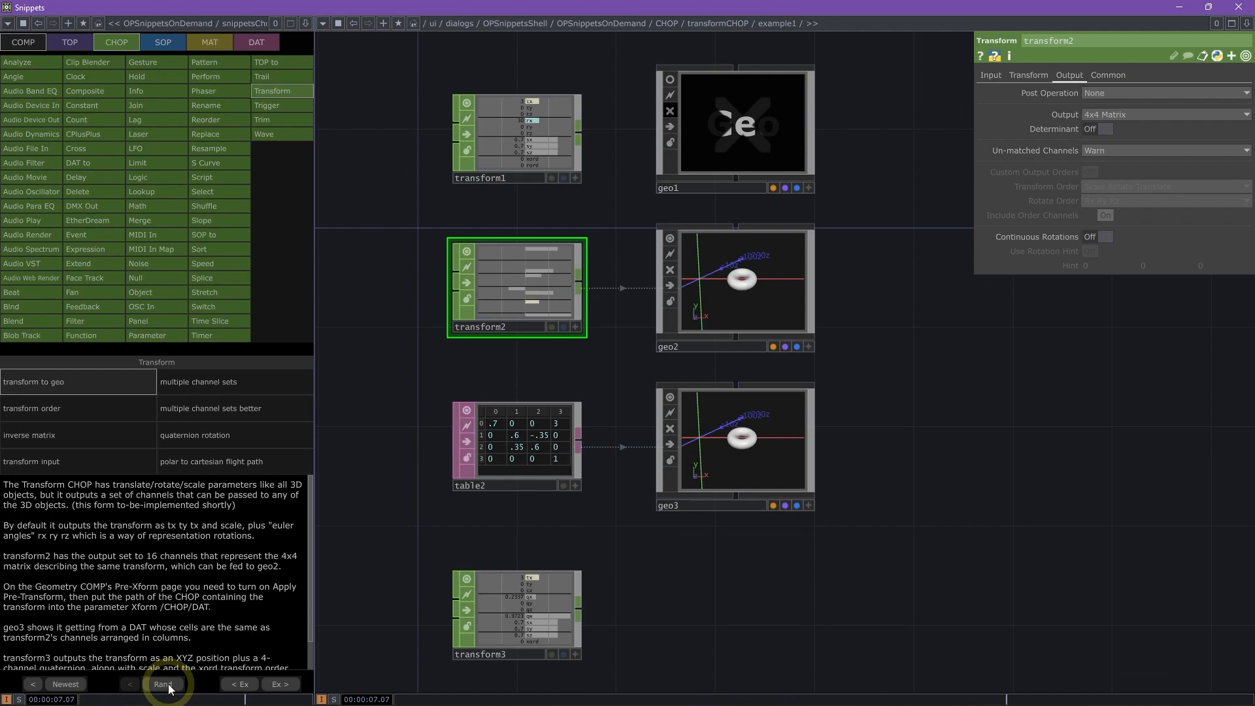
click(163, 683)
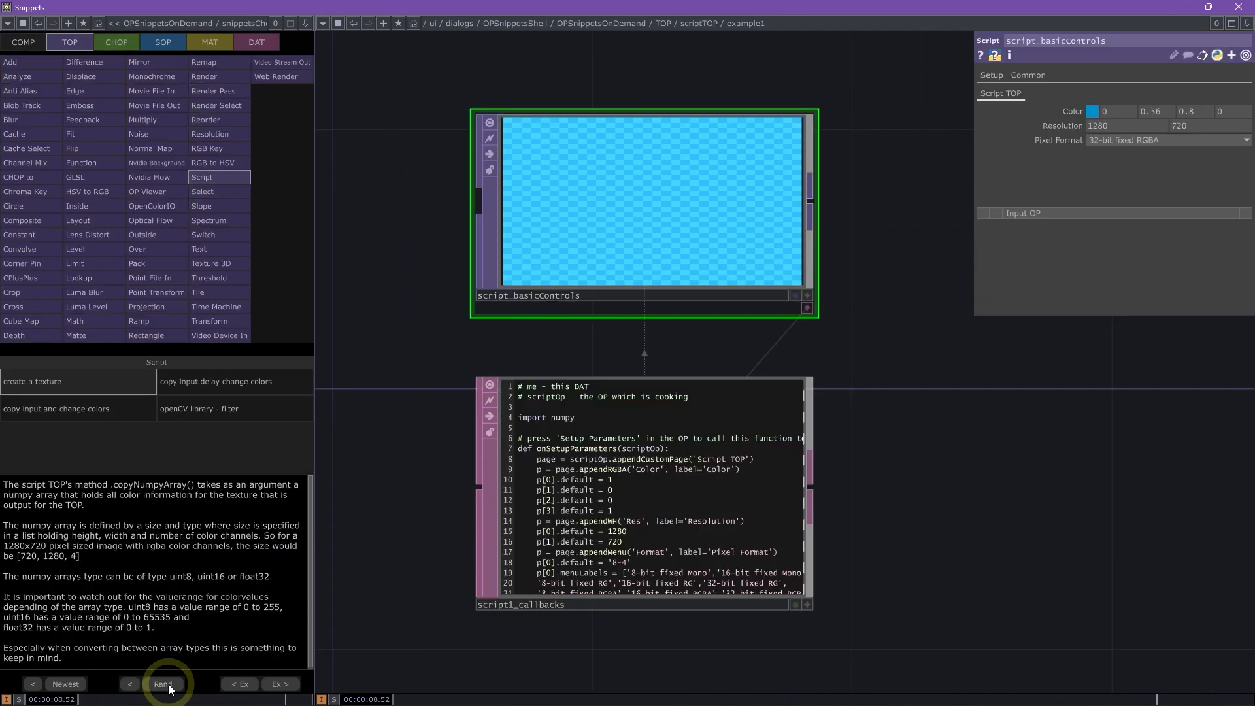
click(163, 683)
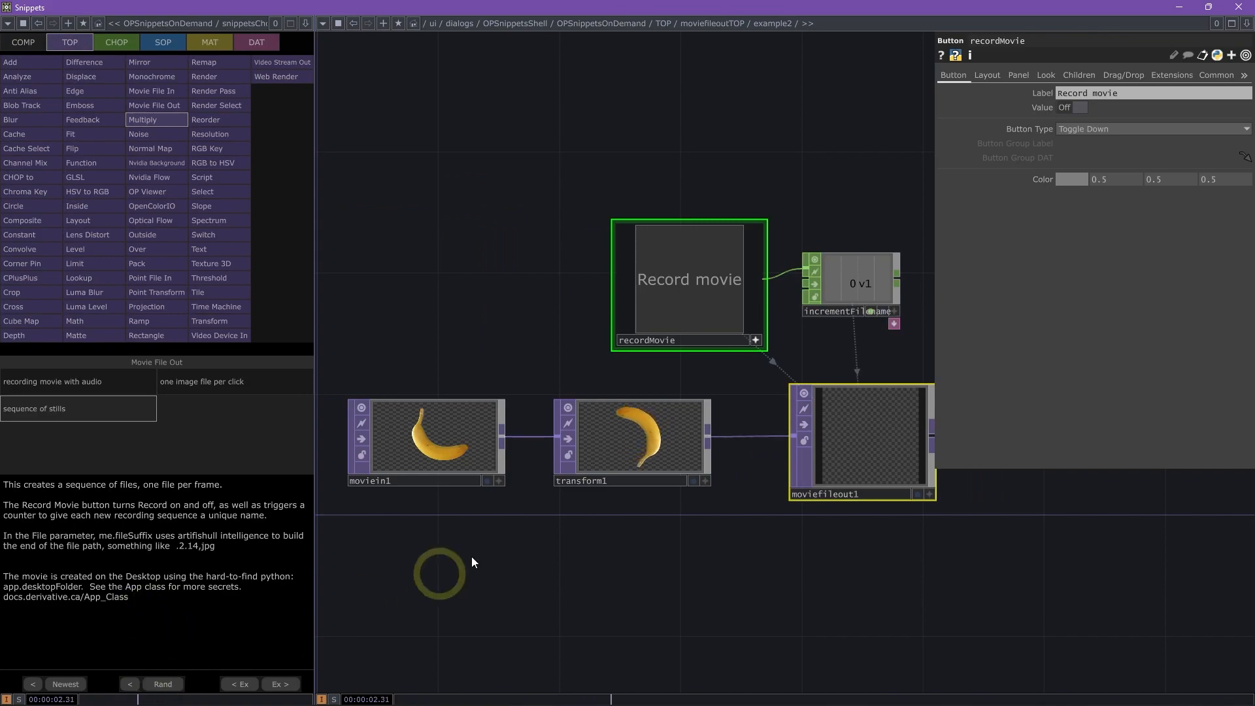
click(163, 684)
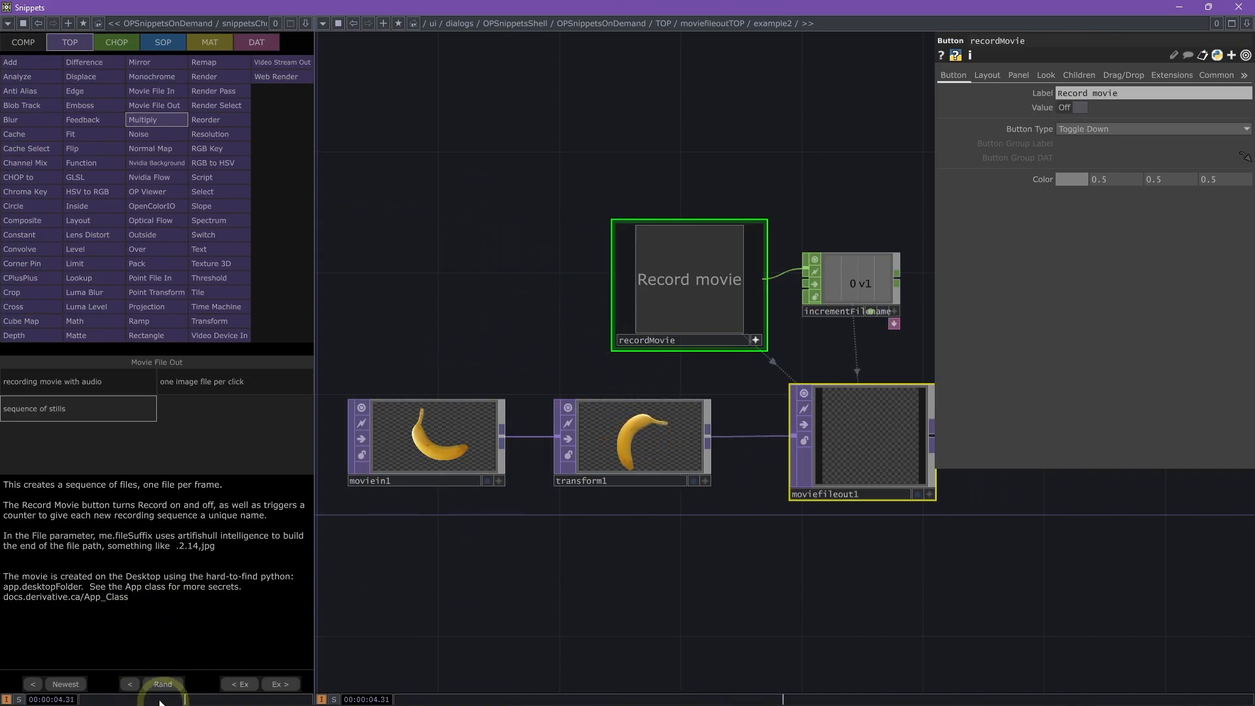
click(162, 684)
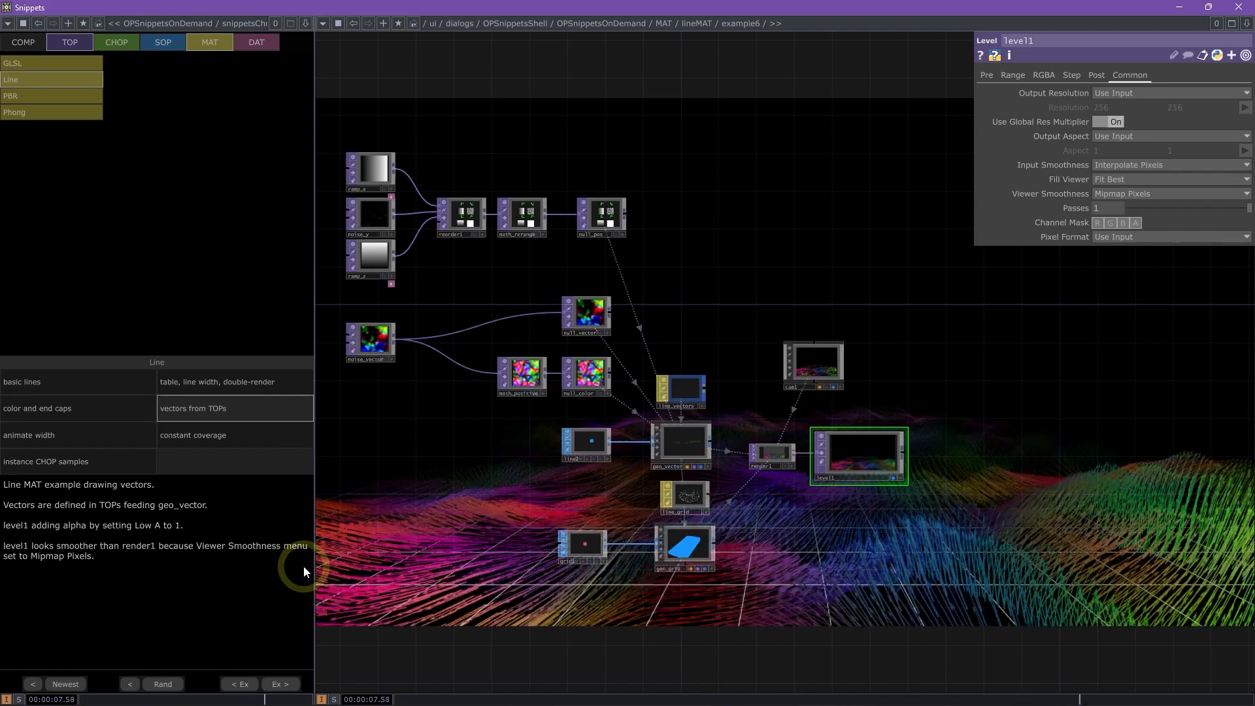
click(162, 684)
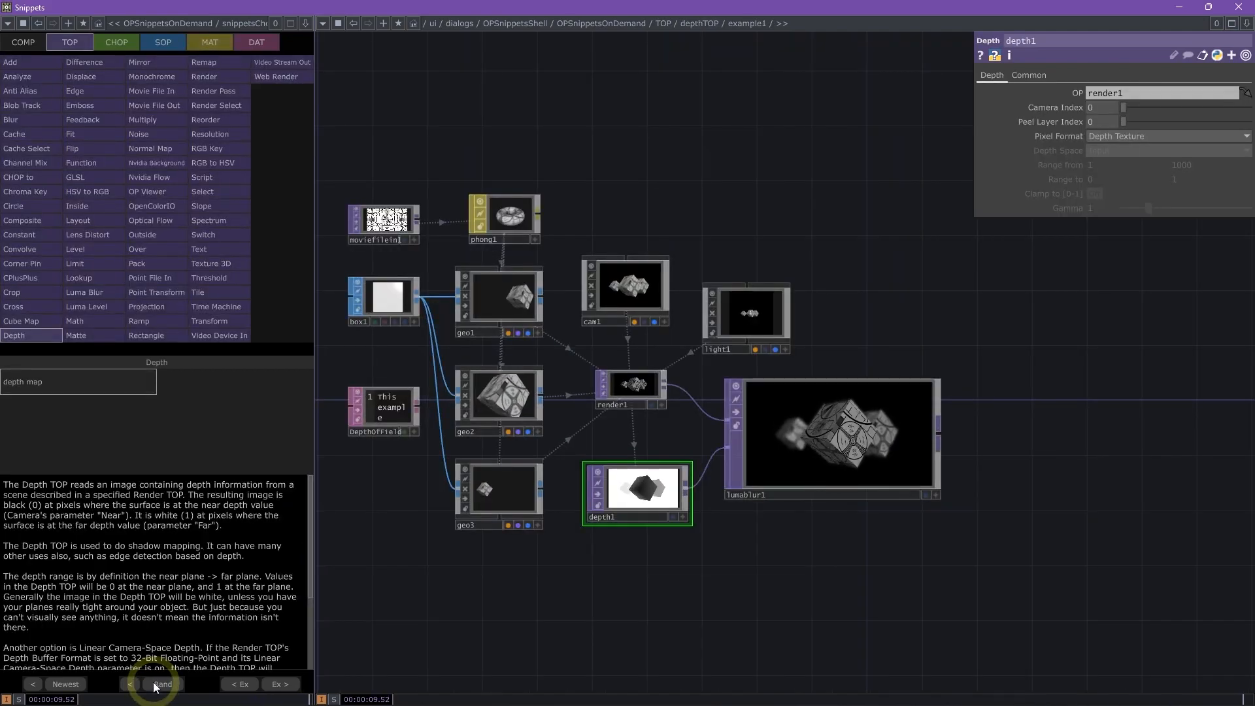
click(161, 683)
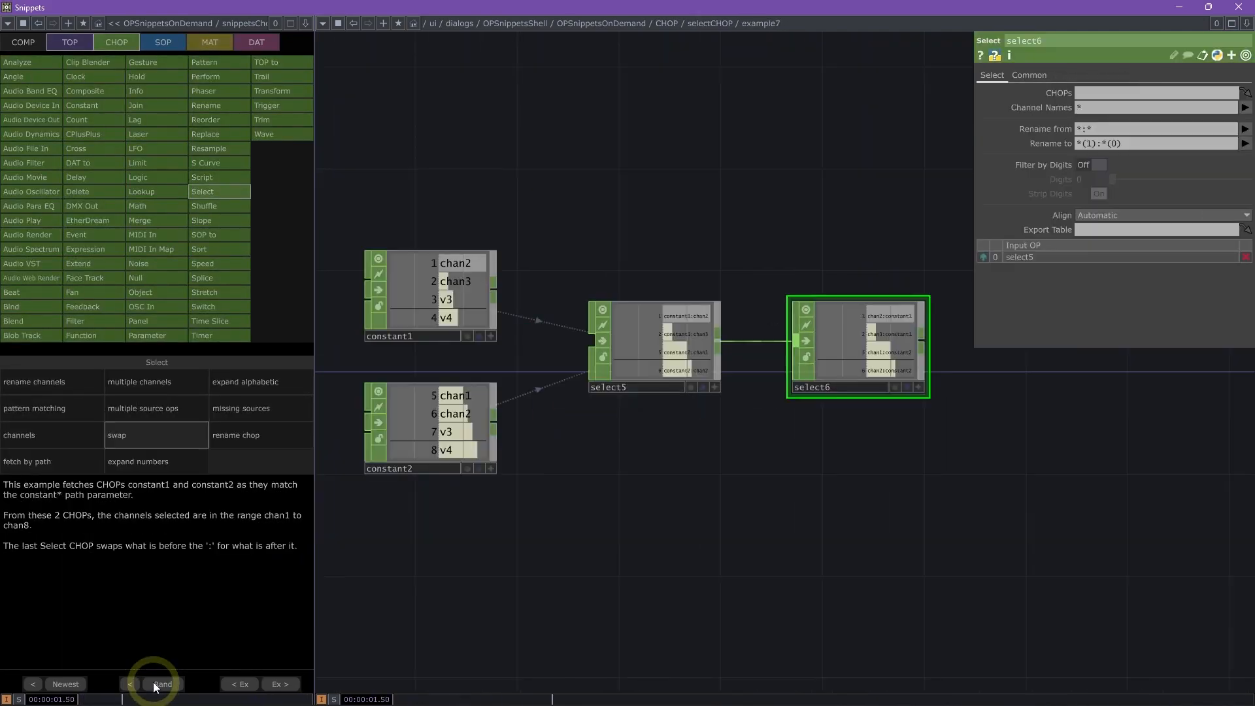
click(162, 684)
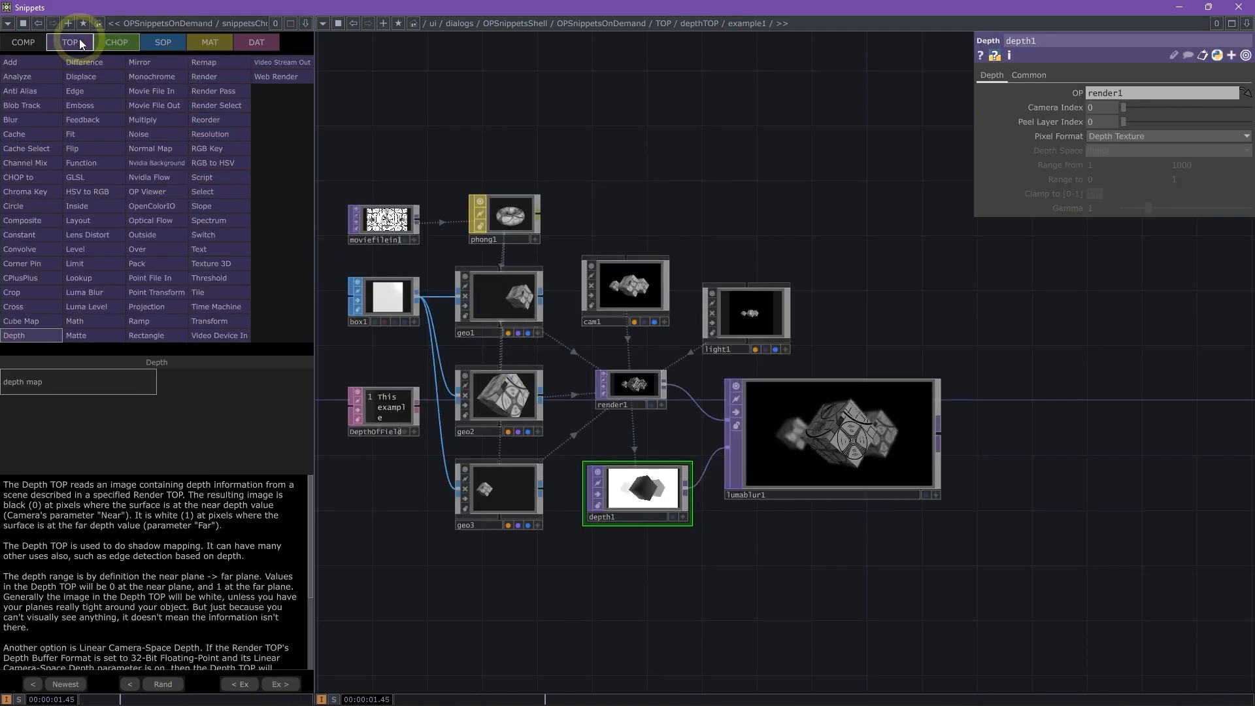
Open the TOP Displace 'sizzle' example and drag its sizzle slider down to about 0.86.
click(80, 76)
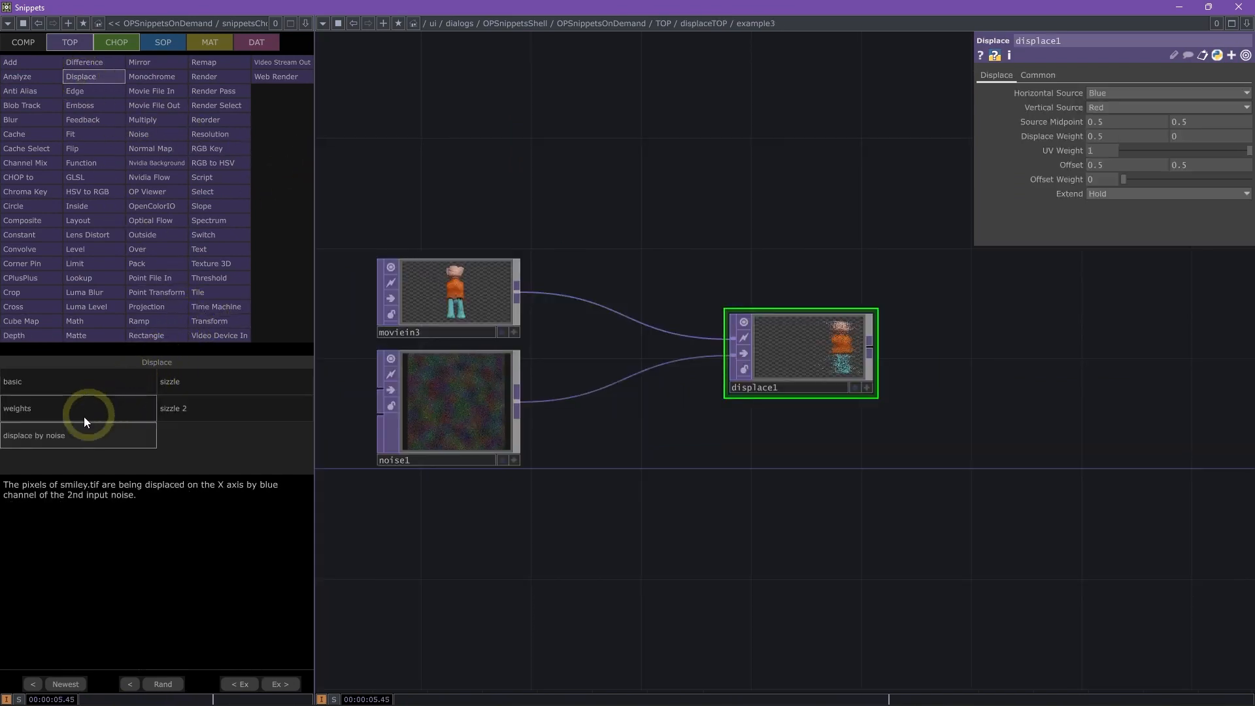
click(279, 683)
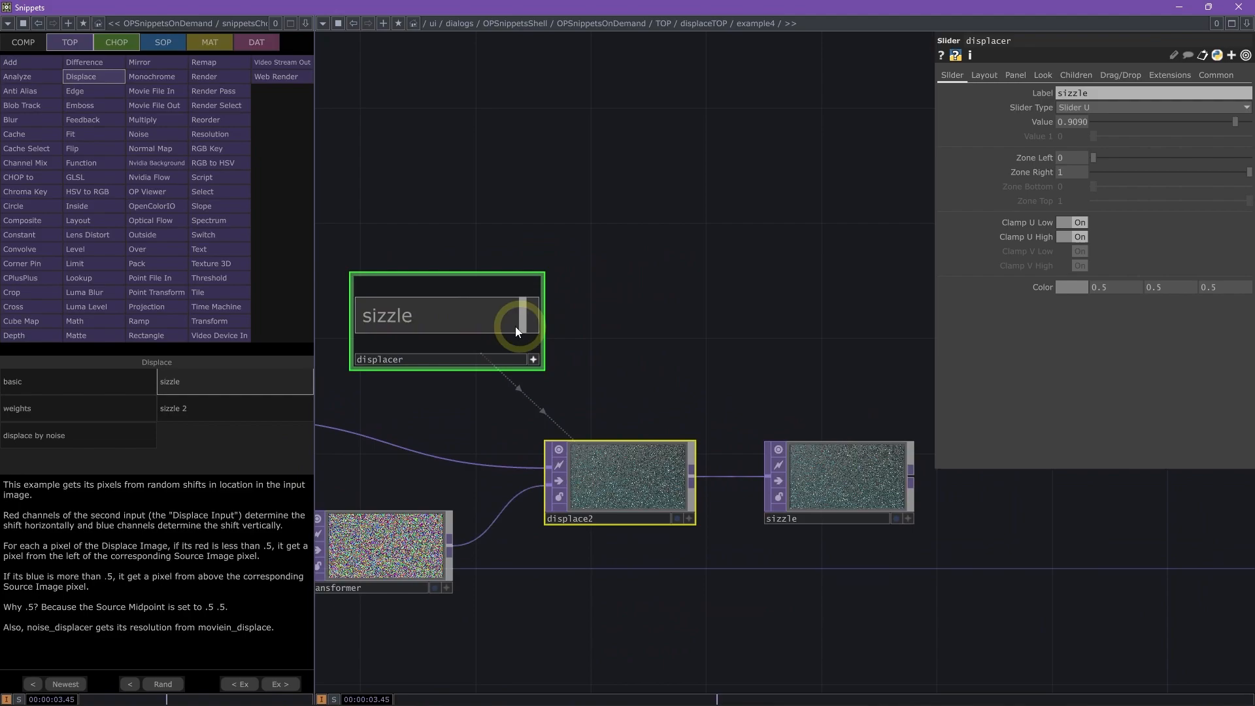
drag(520, 312, 499, 318)
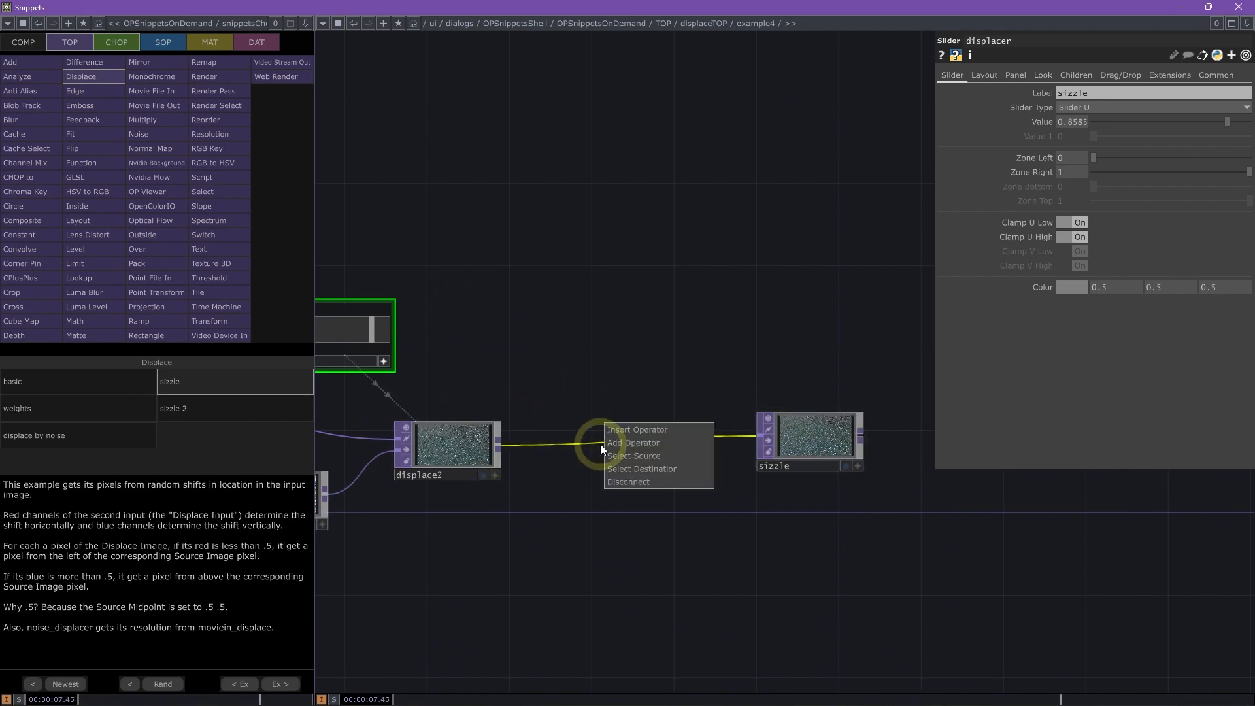
Insert an operator on the displace2–sizzle wire and dismiss the system-components warning.
click(632, 442)
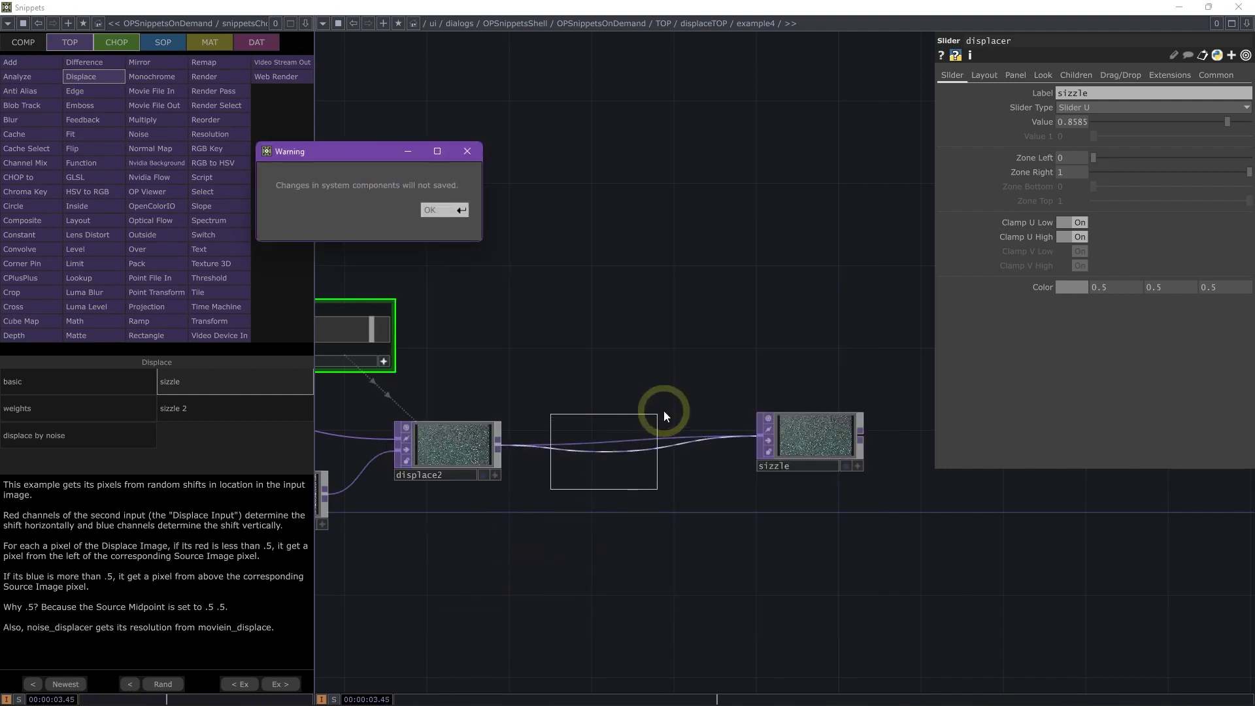
drag(368, 150, 528, 257)
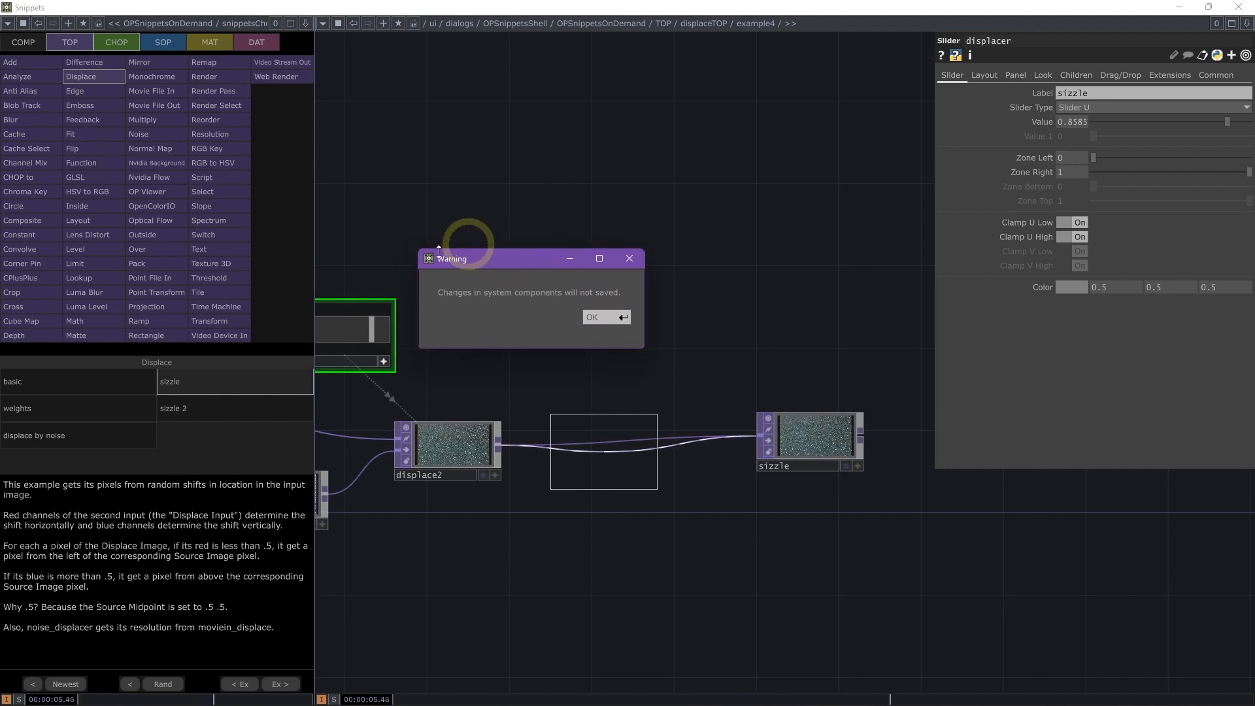
mouse_move(578, 202)
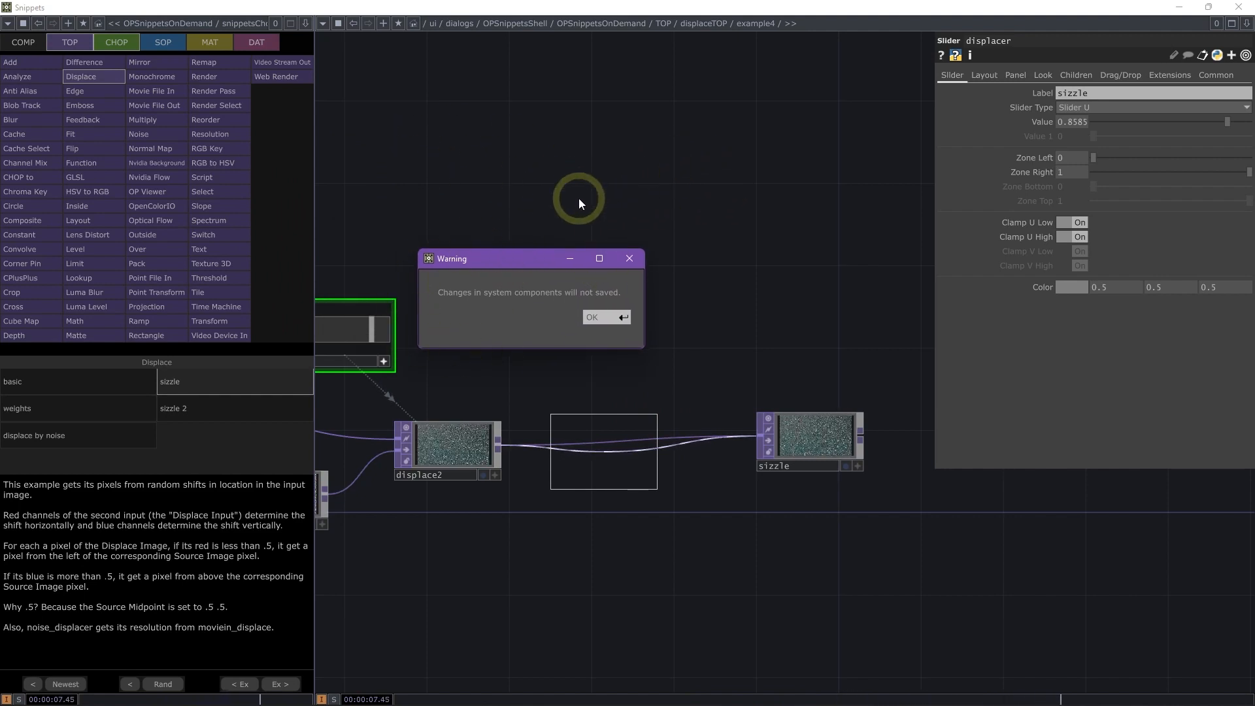
mouse_move(717, 214)
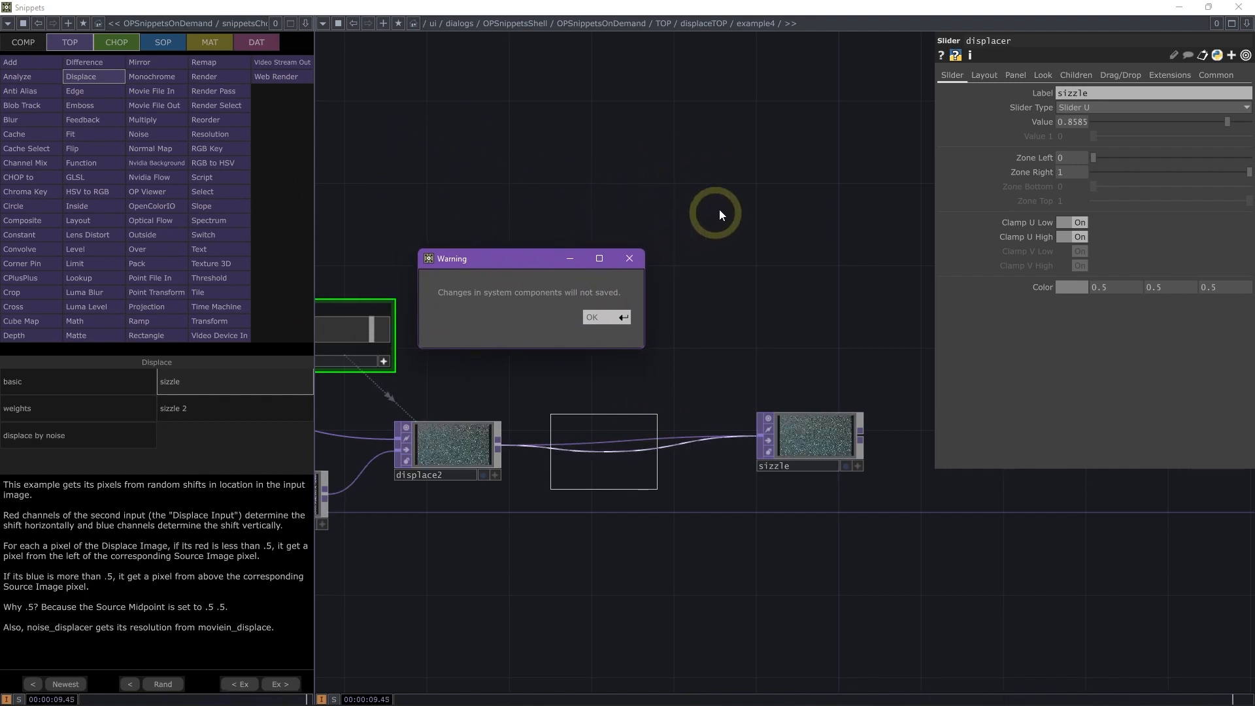
mouse_move(798, 171)
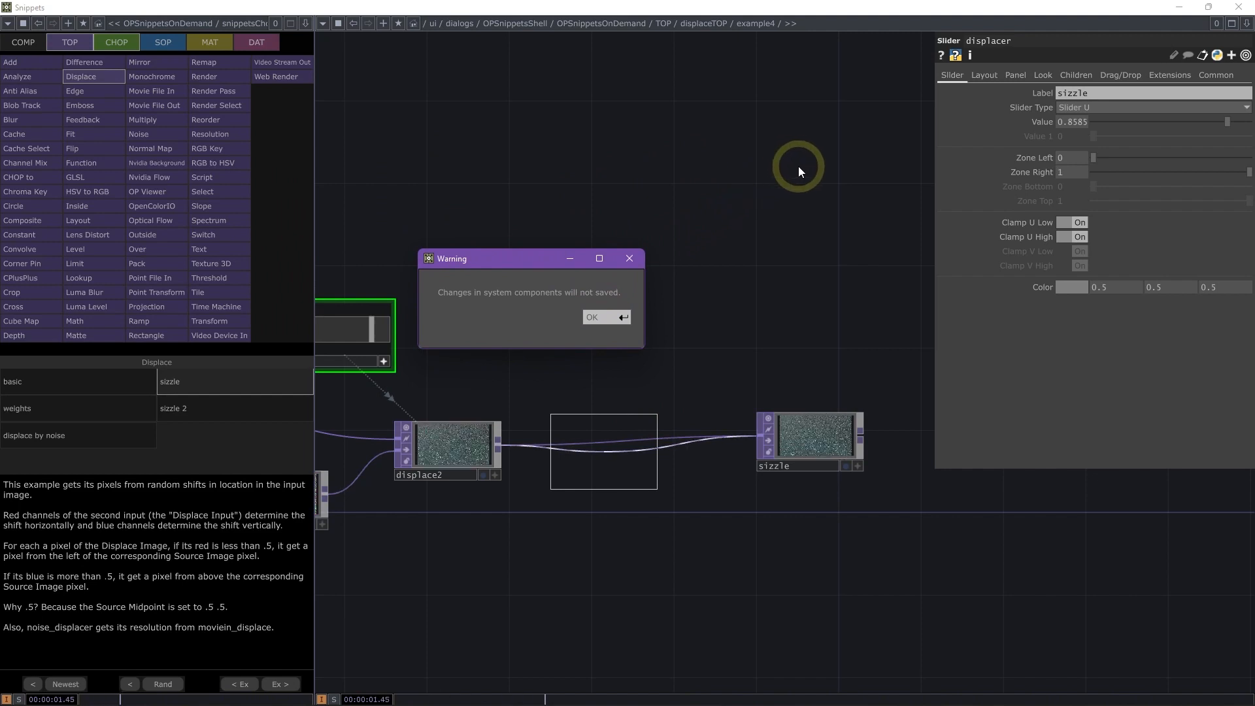
mouse_move(814, 175)
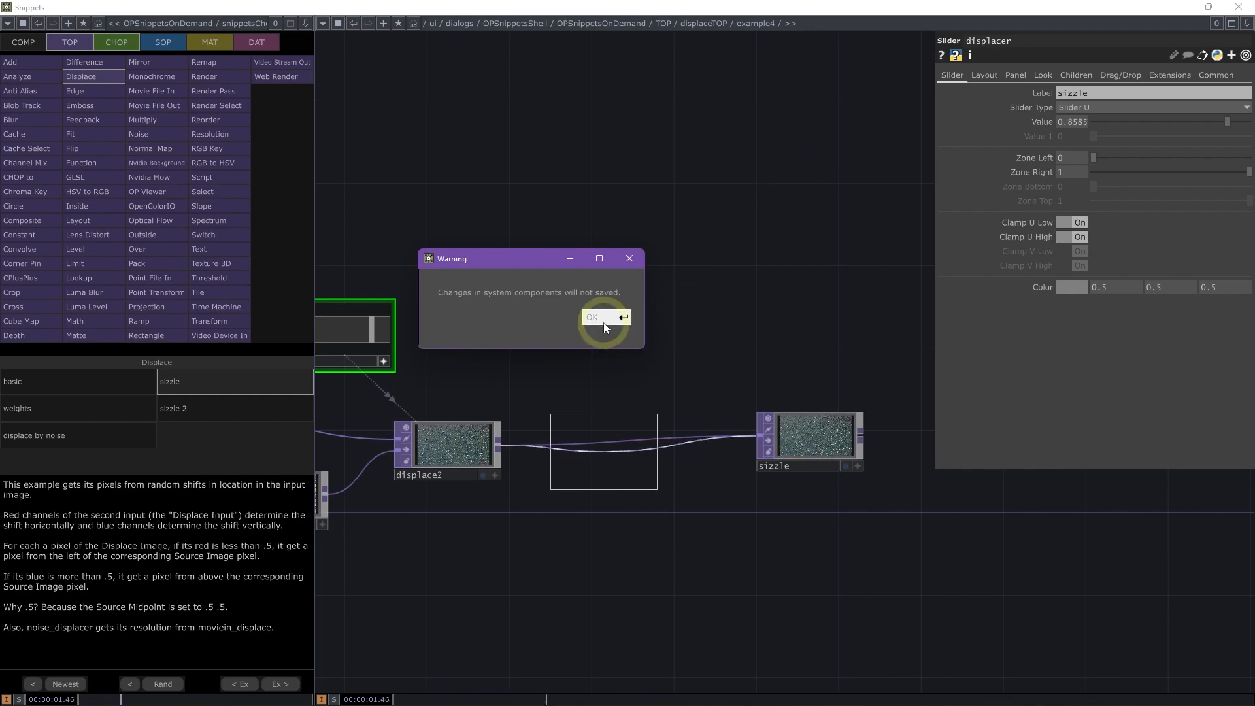
click(591, 317)
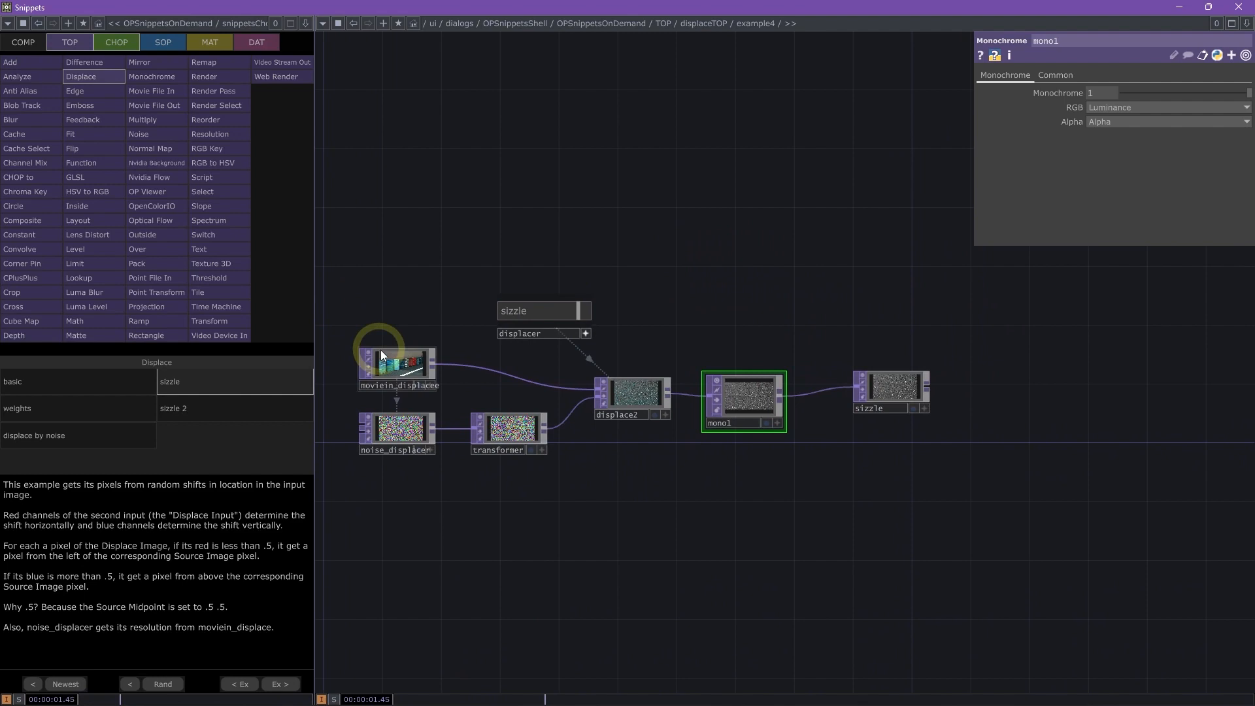
Select the moviein_displacee Movie File In node of the sizzle example.
click(395, 370)
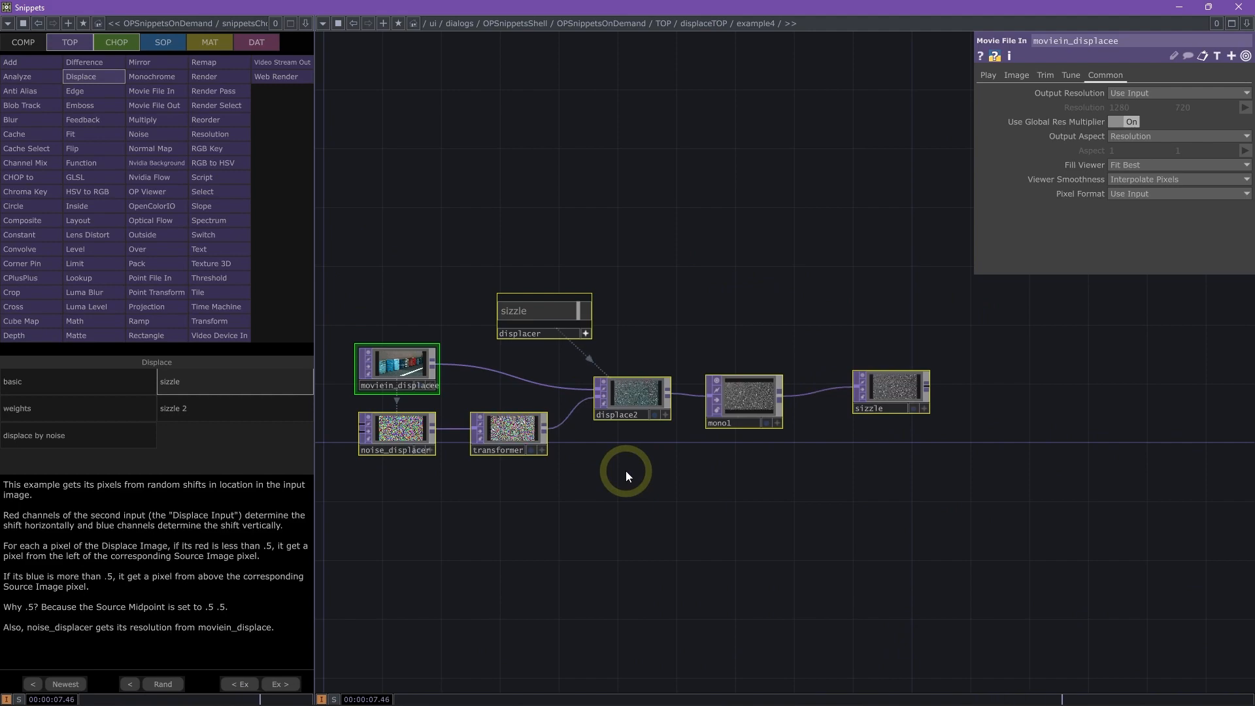
mouse_move(573, 117)
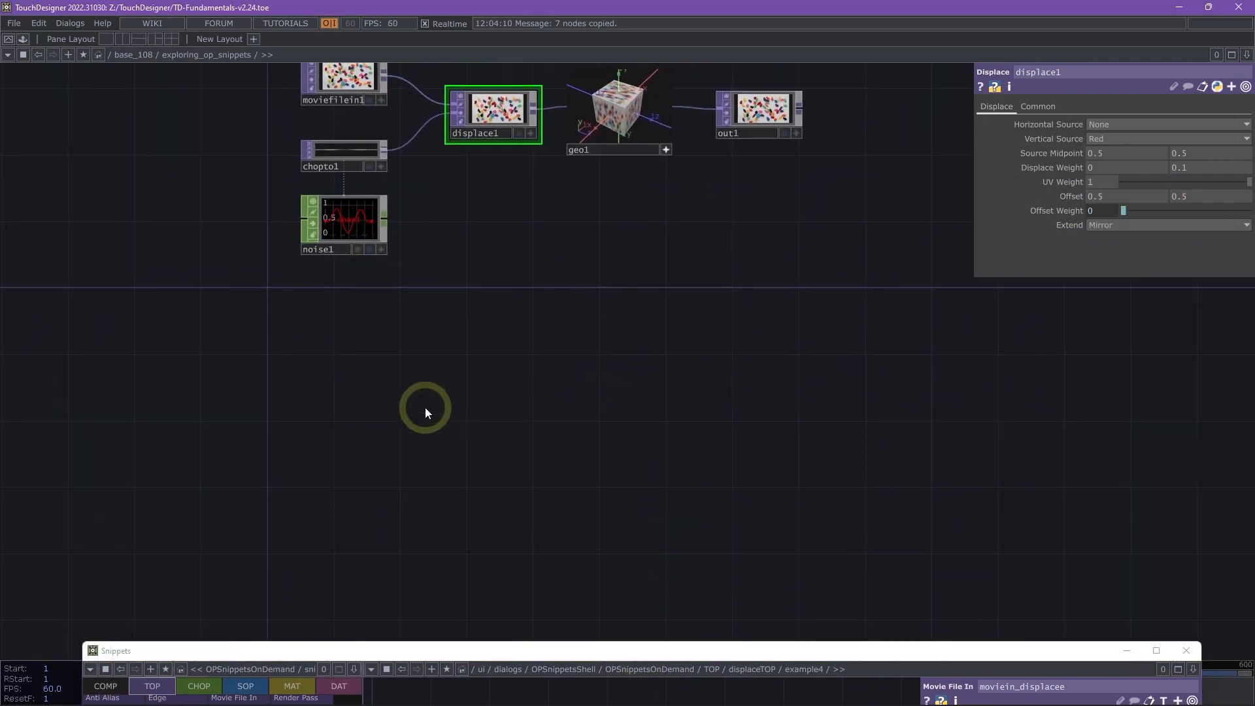
Paste the seven sizzle example nodes beneath the displace setup, then close Snippets.
key(ctrl+v)
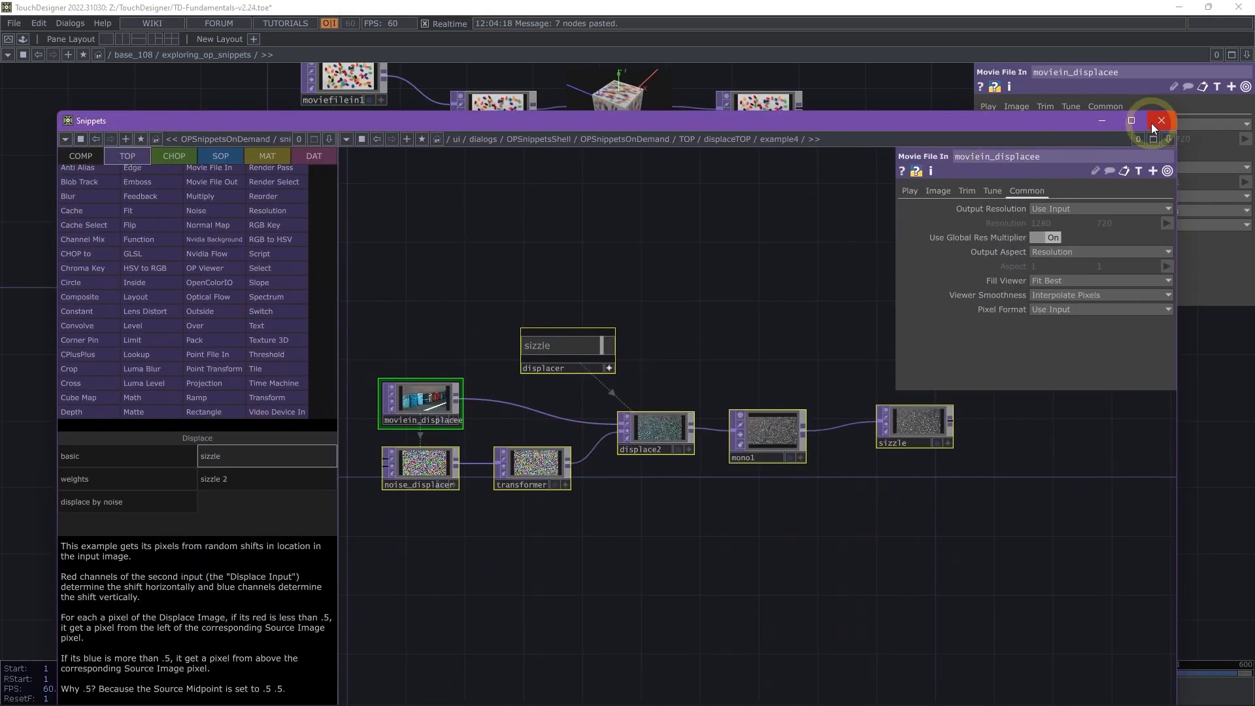
click(1159, 120)
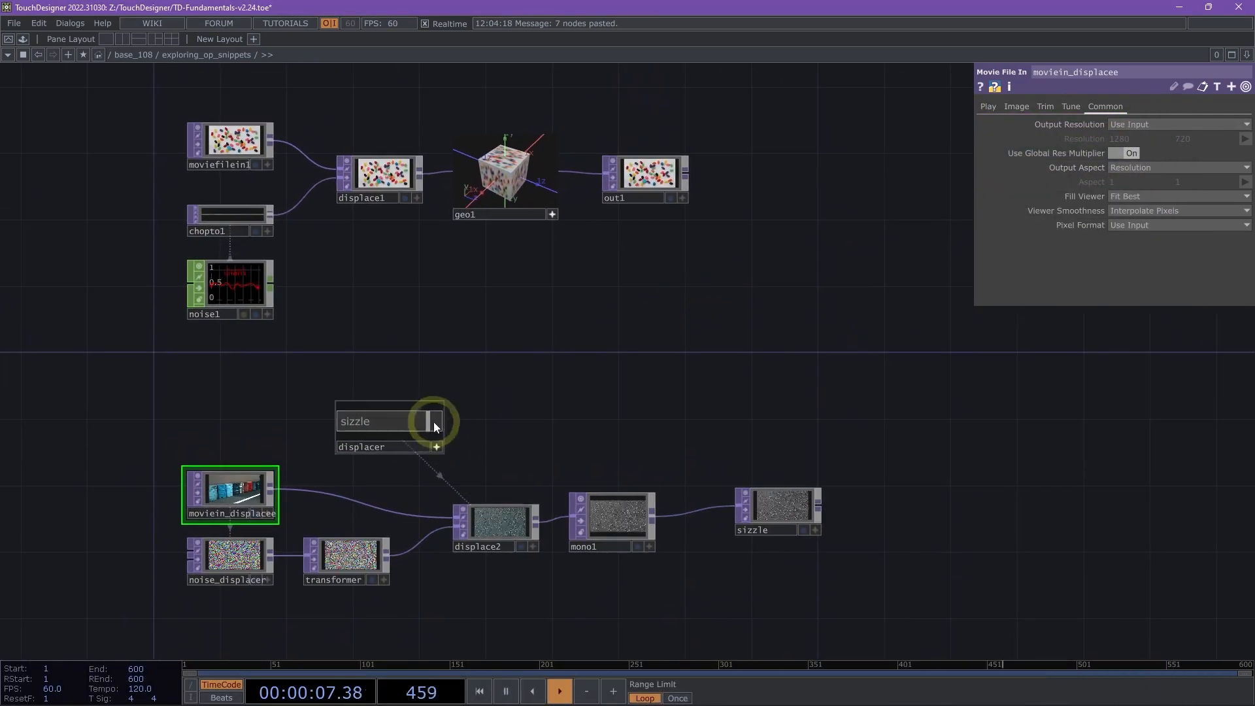